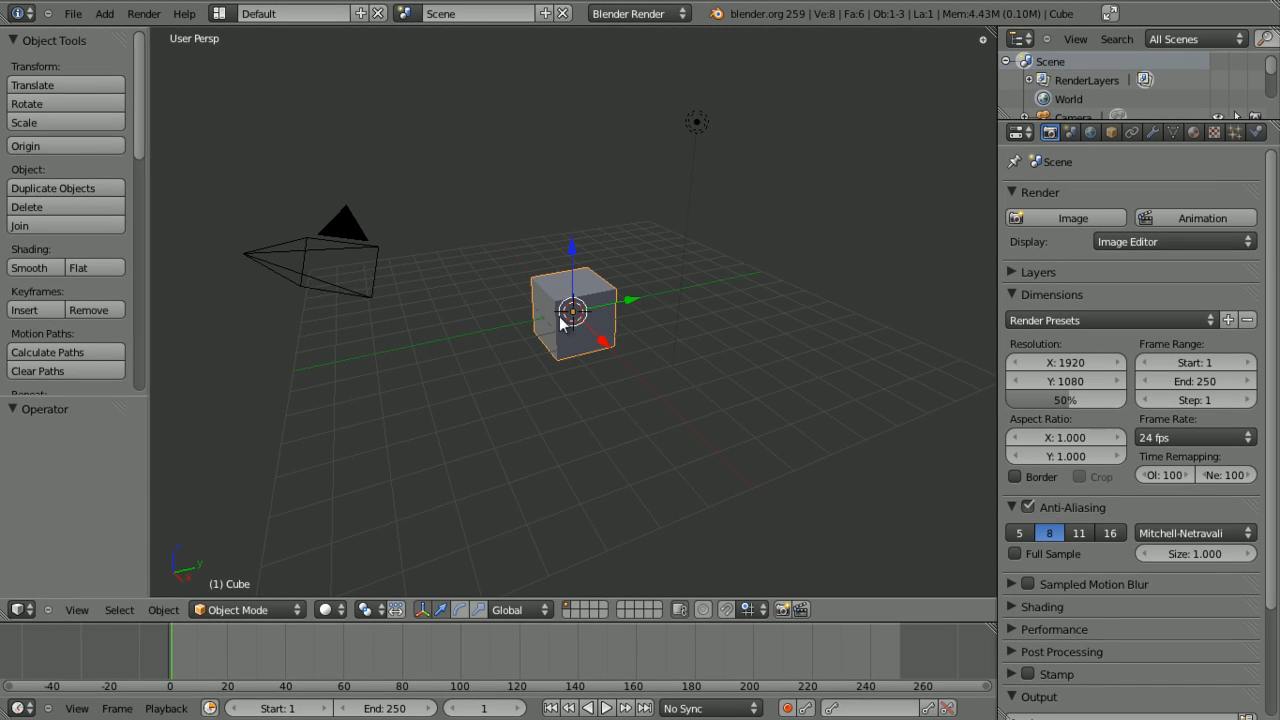
mouse_move(528, 406)
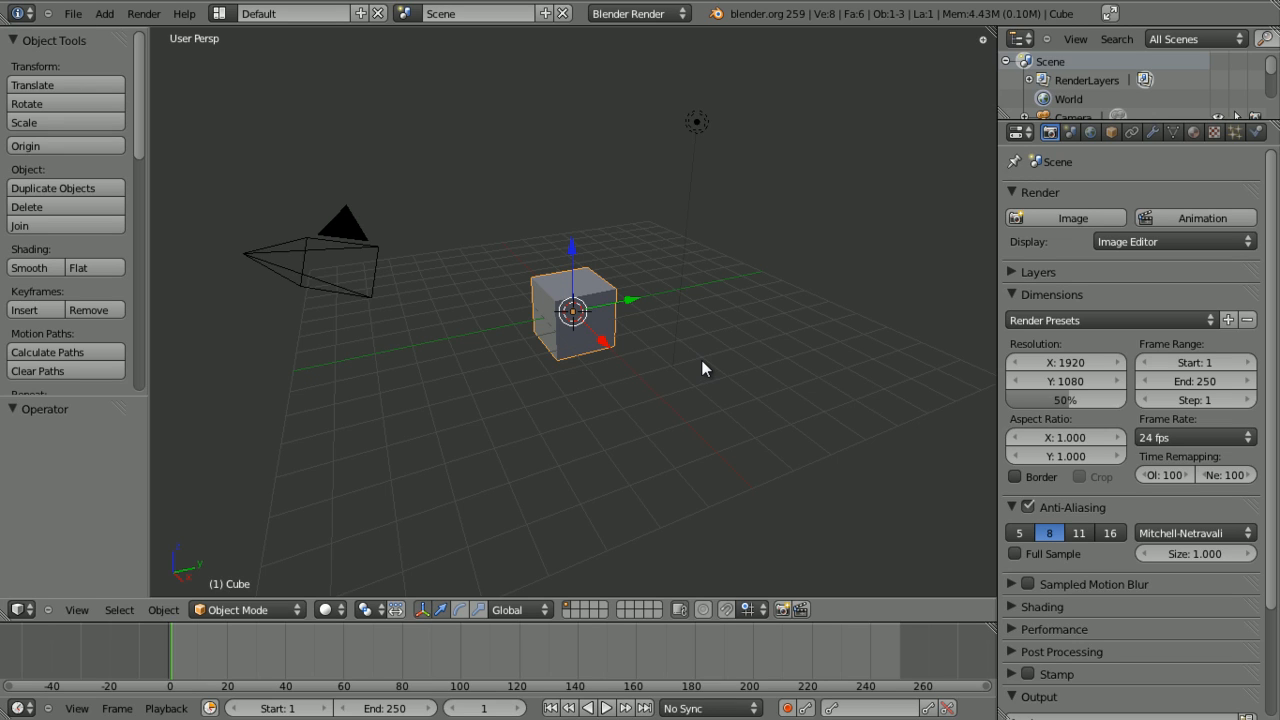
Step: Scale the default cube out along X into a long flat bar, viewed from the front
key("KP_1")
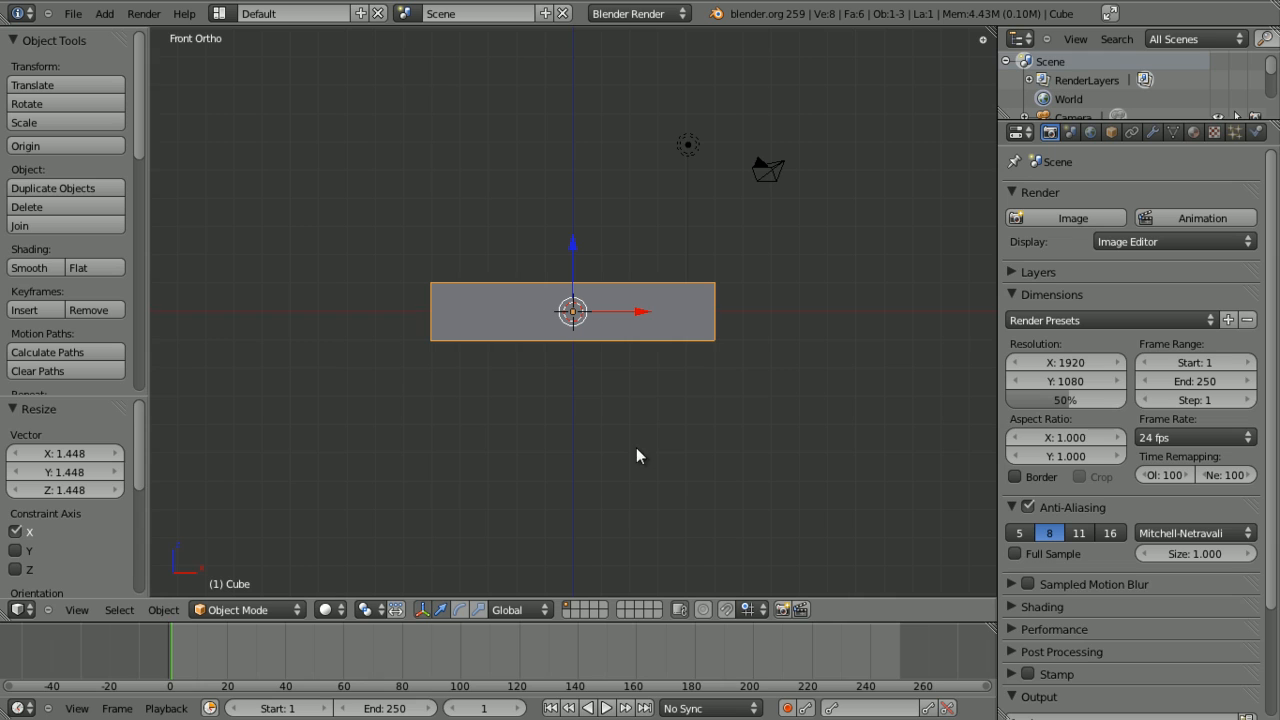
Step: Enter Edit Mode and add many loop cuts across the bar's length and height
key("TAB")
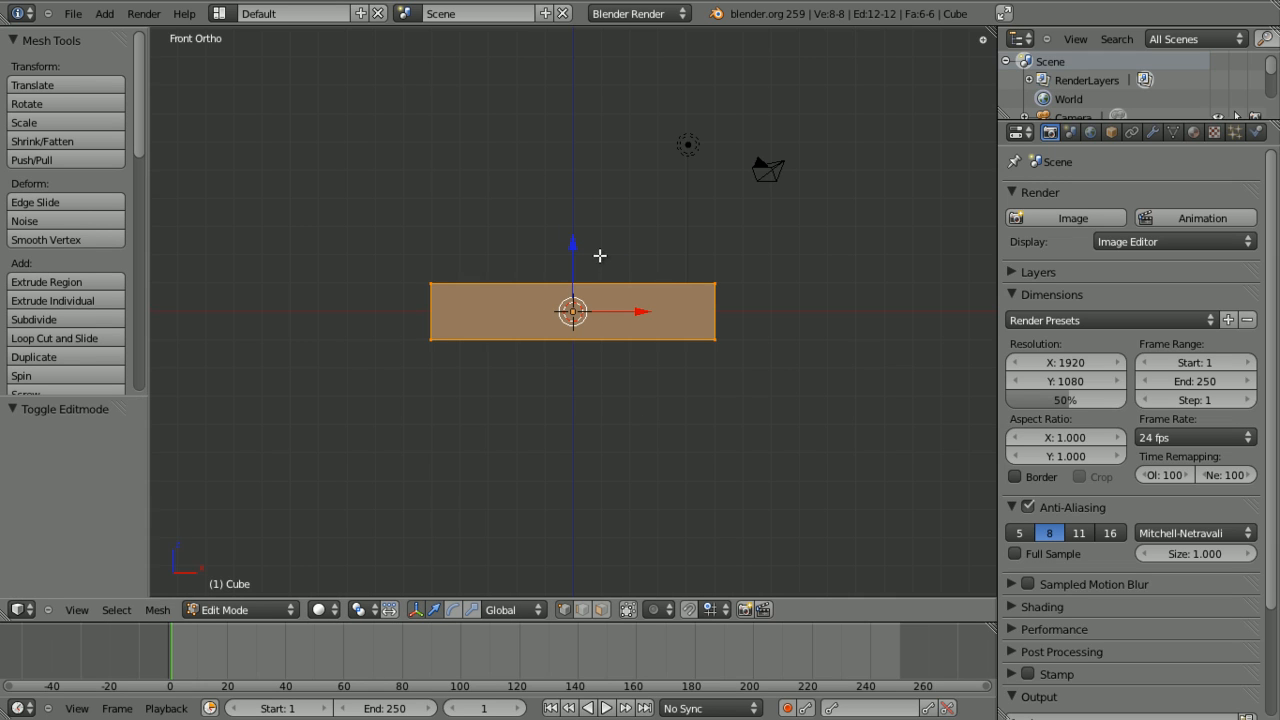
left_click(32, 320)
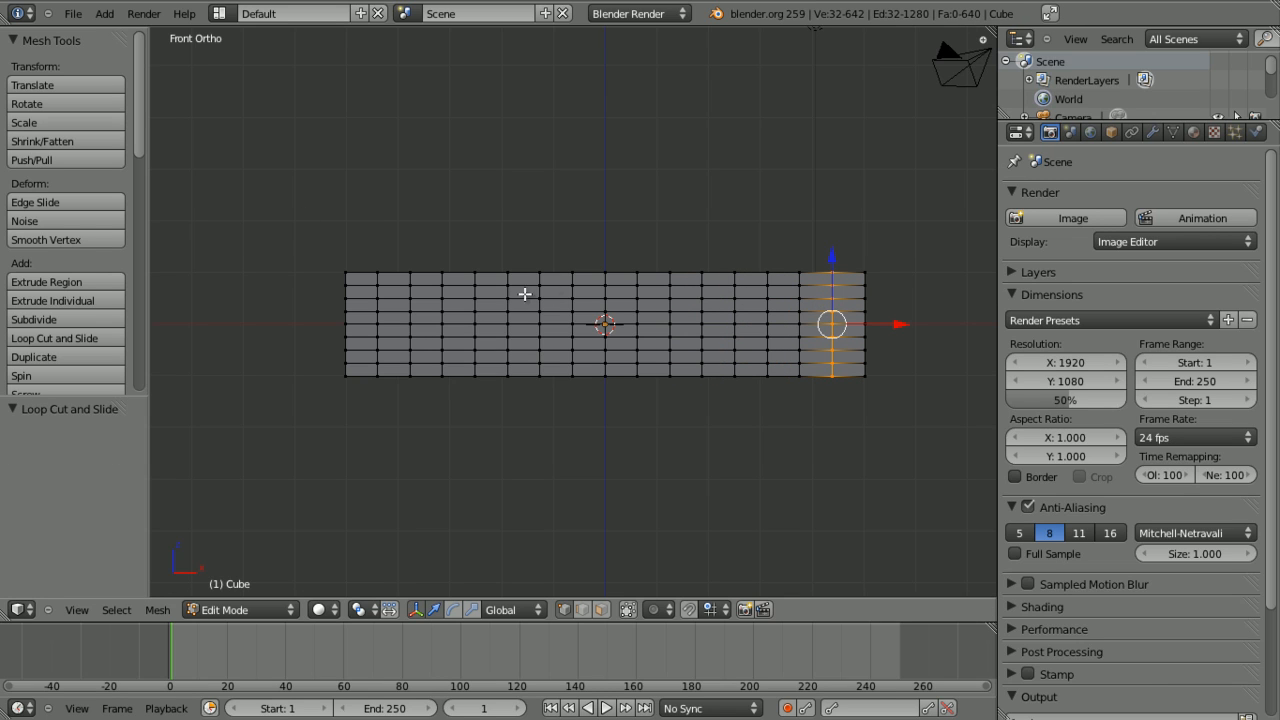
mouse_move(508, 312)
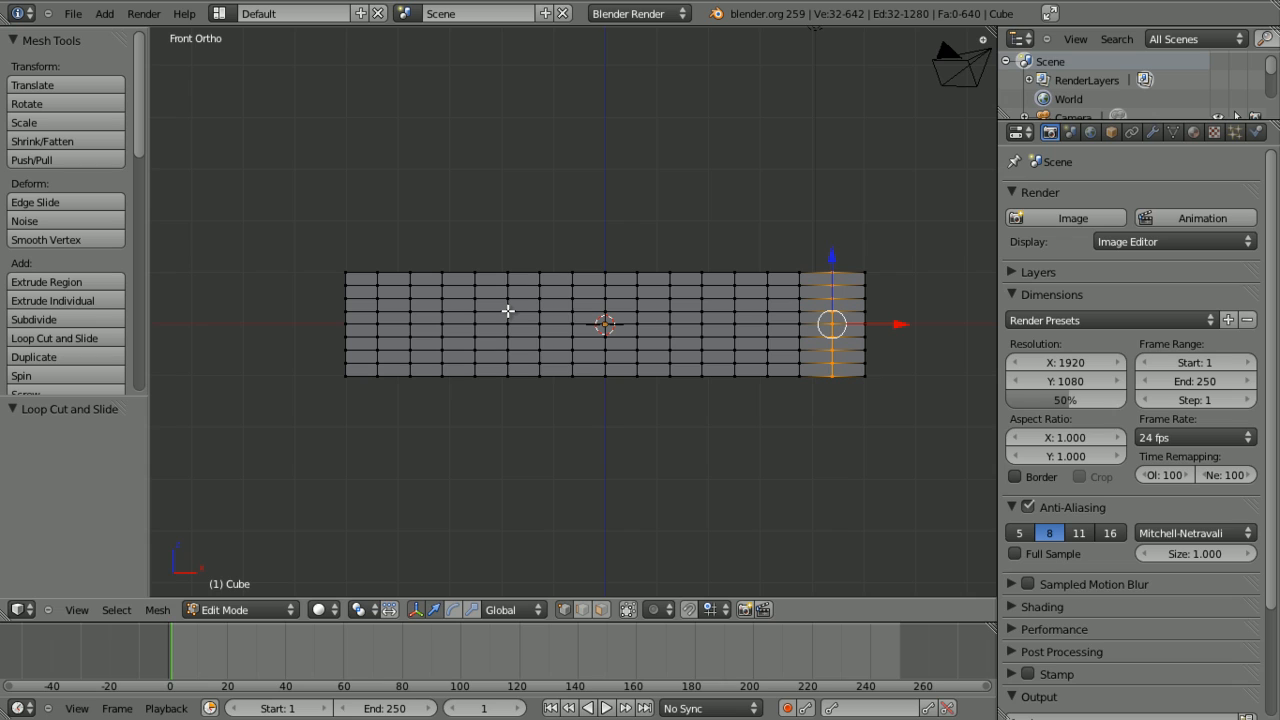
mouse_move(592, 366)
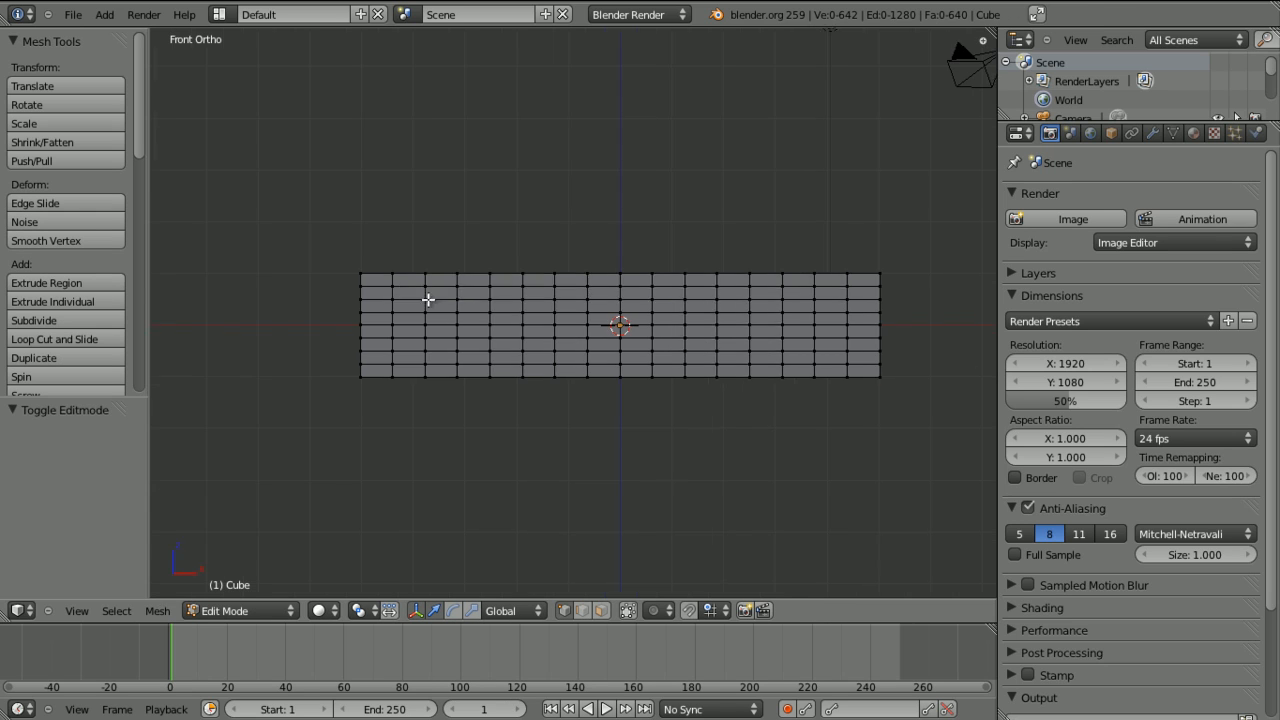
Step: Add a Single Bone armature at the bar's left end, rotated 90° on X
key("a")
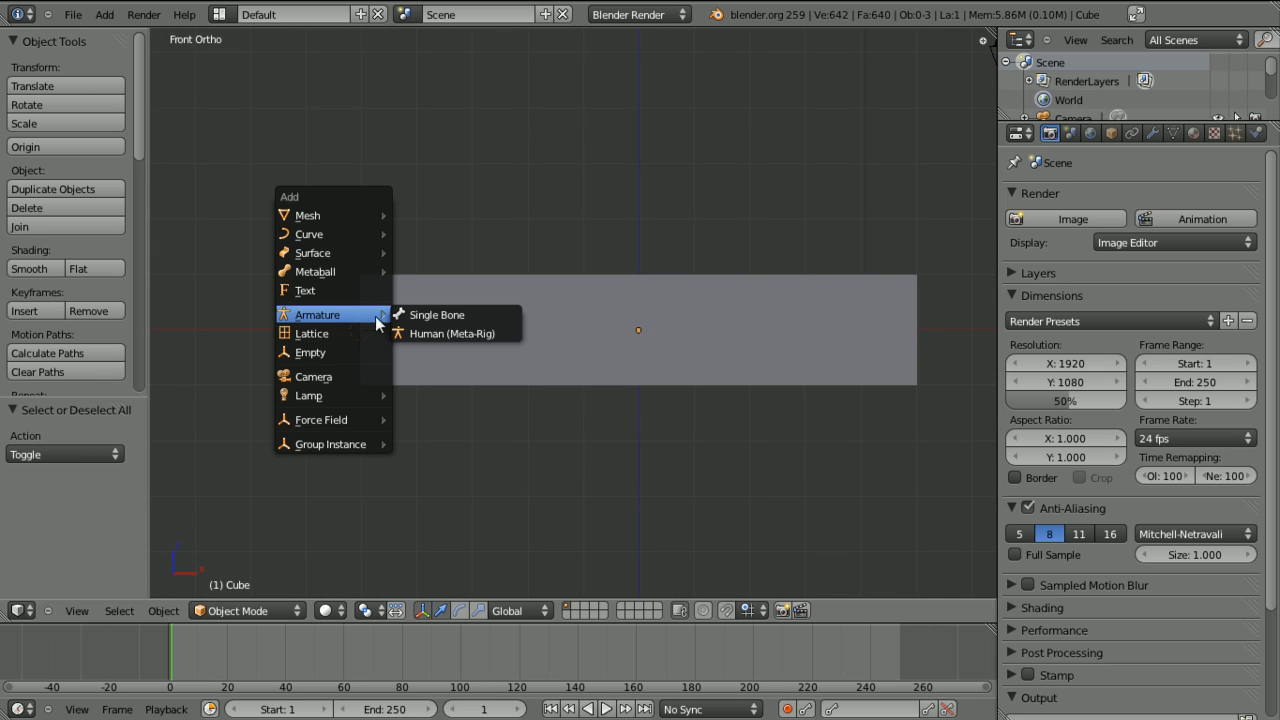
left_click(436, 314)
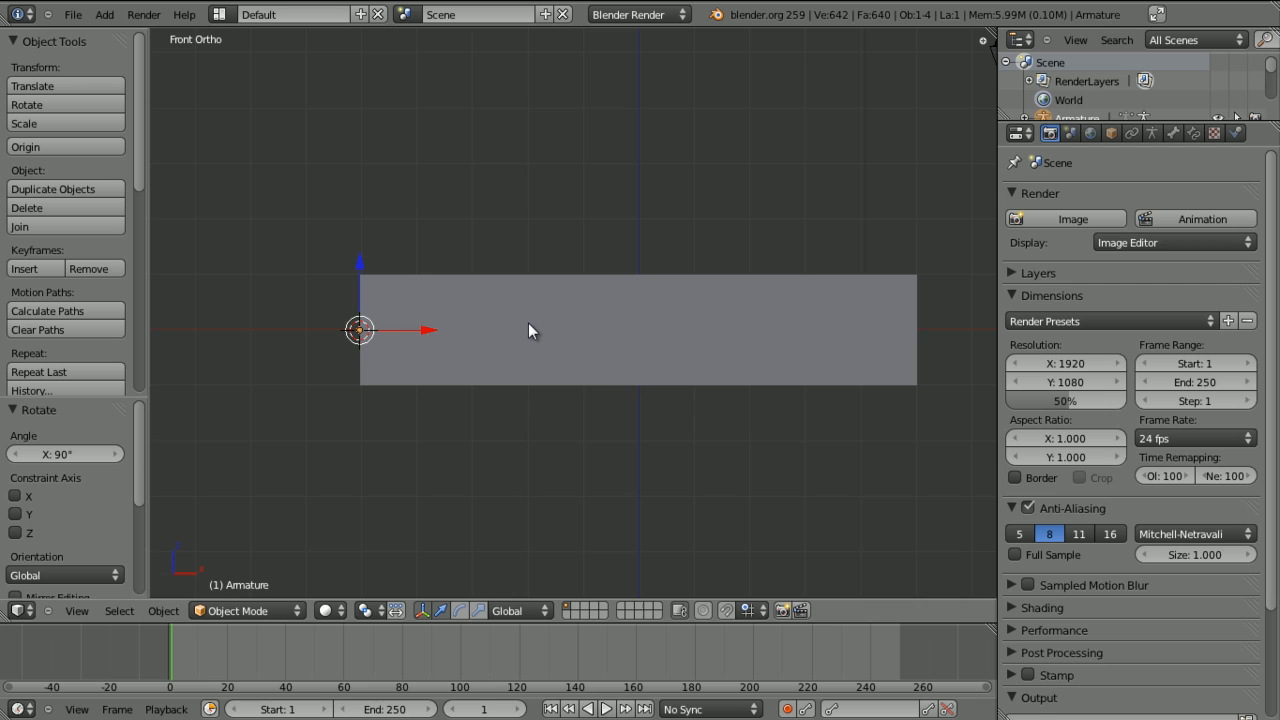
left_click_drag(530, 330, 444, 430)
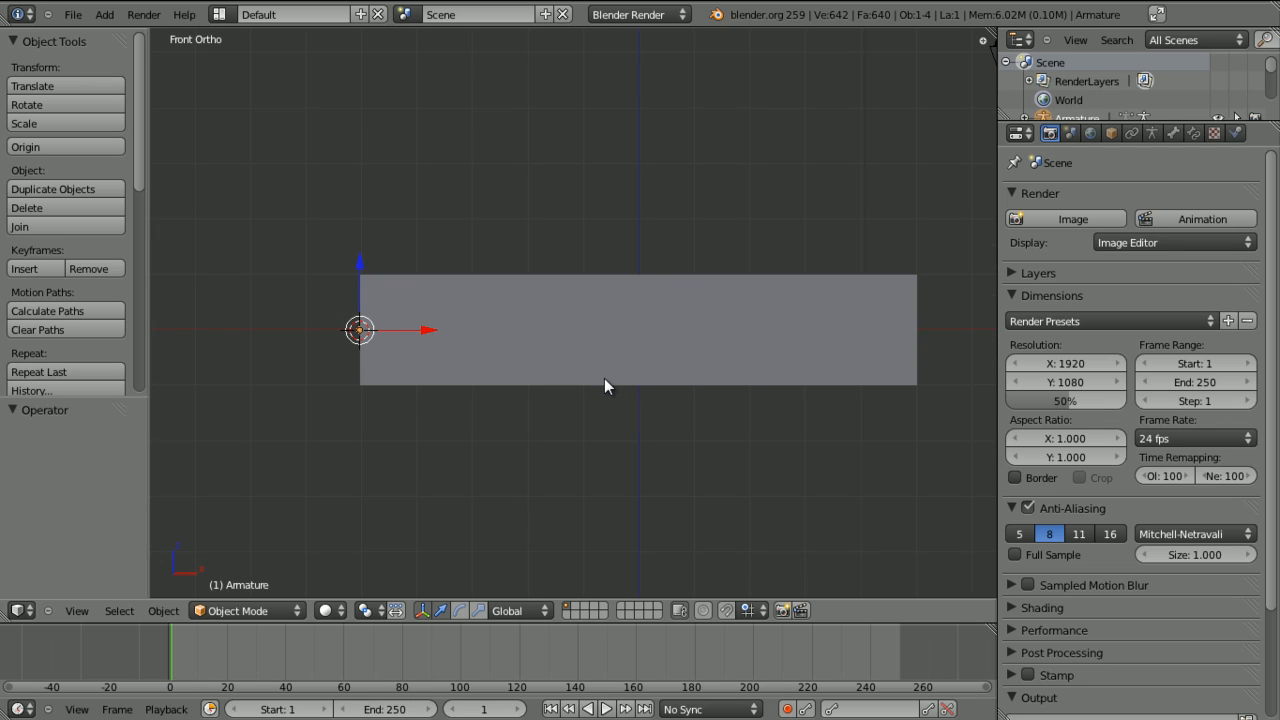
left_click(604, 378)
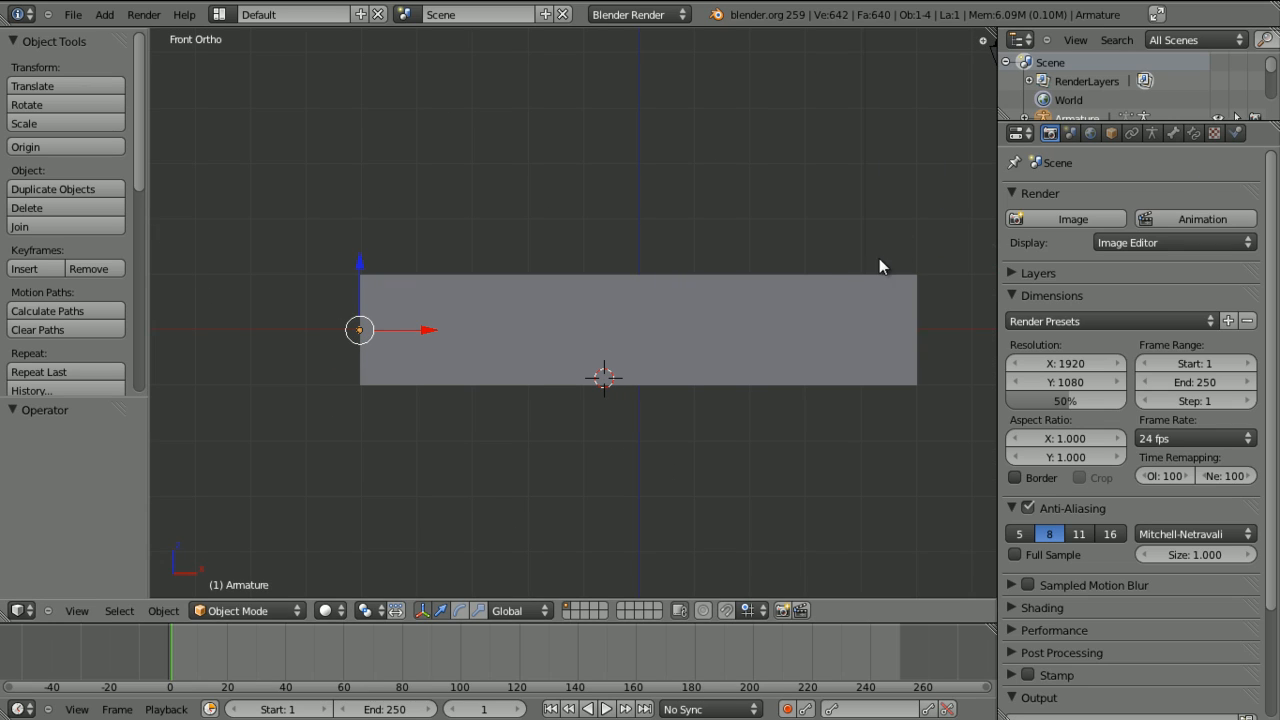
mouse_move(400, 312)
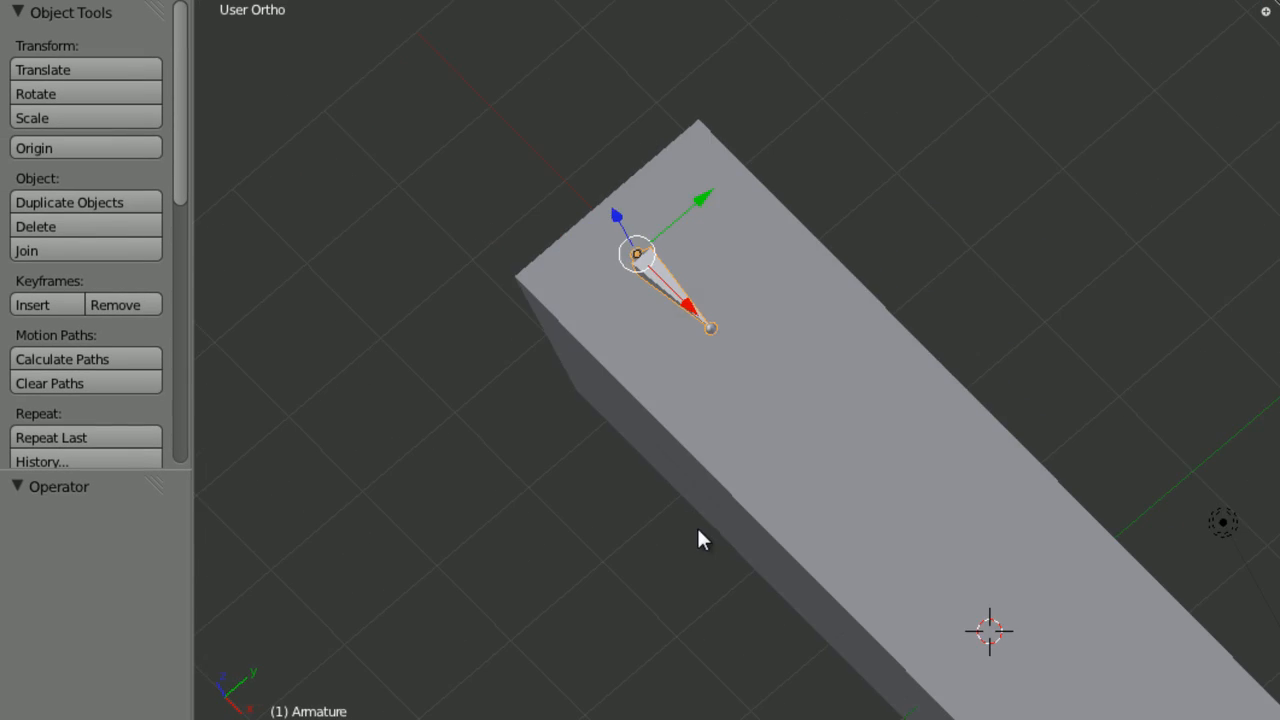
left_click_drag(700, 540, 716, 320)
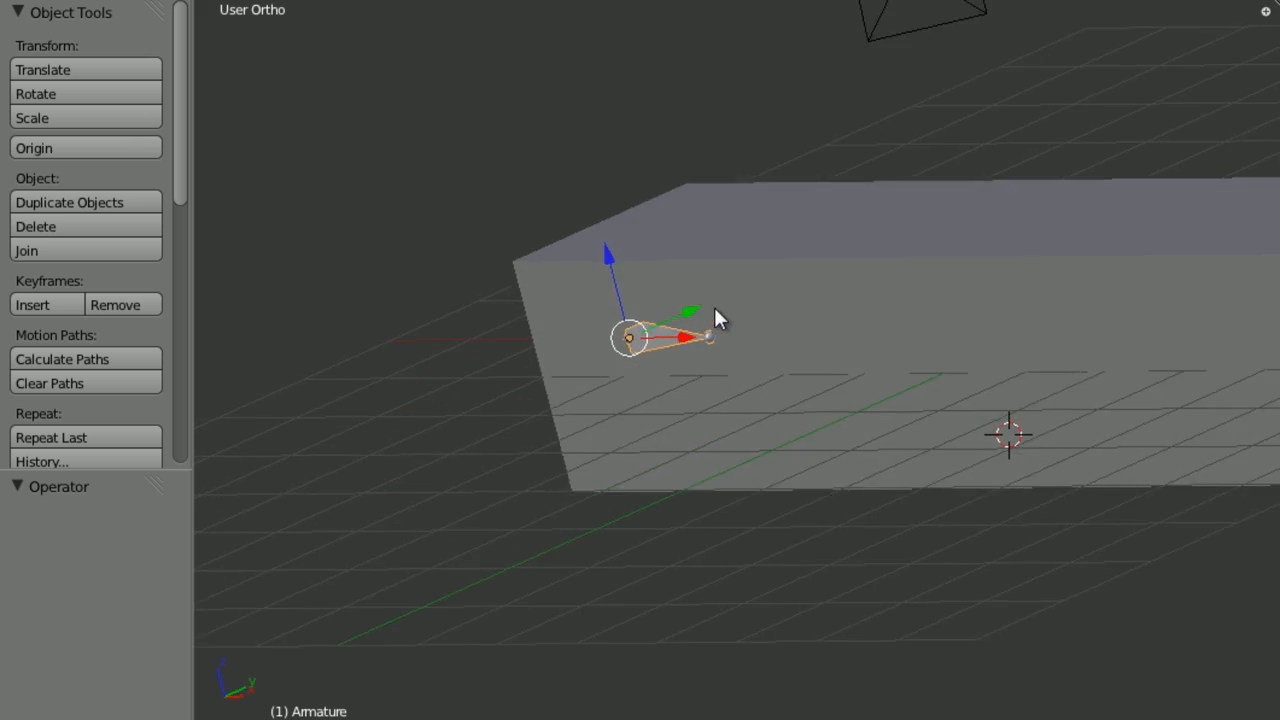
key("KP_1")
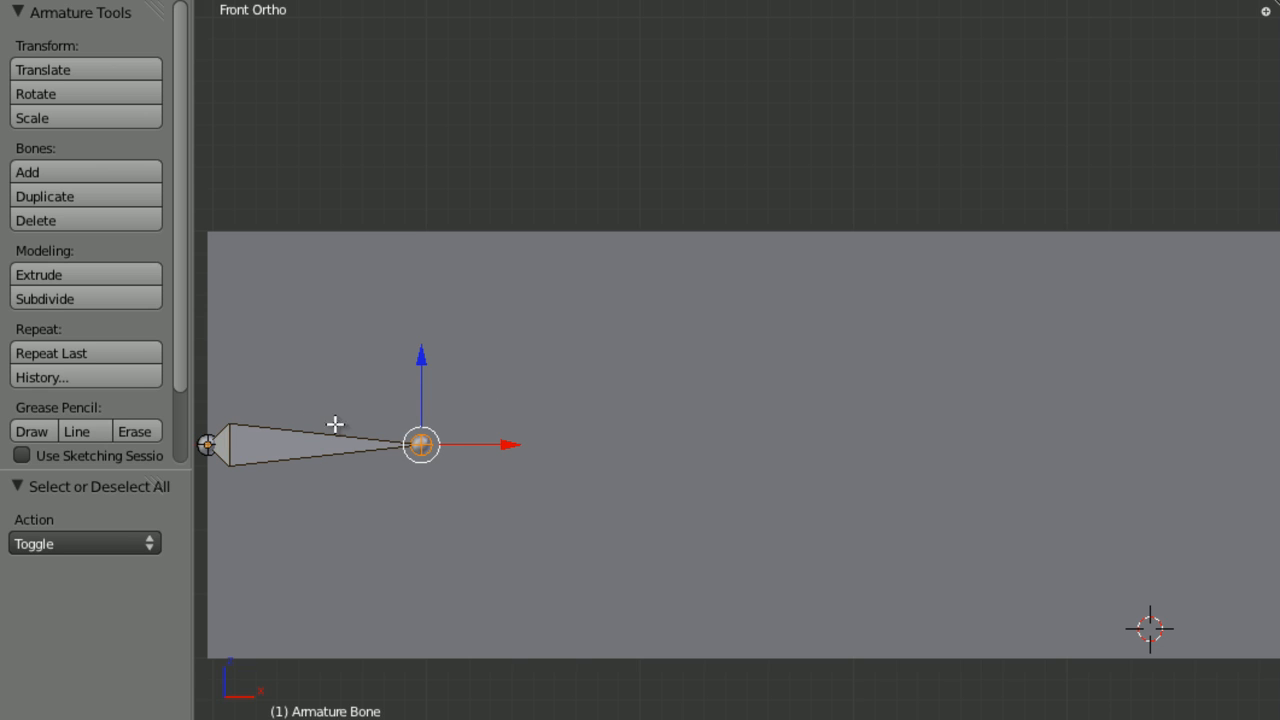
mouse_move(468, 500)
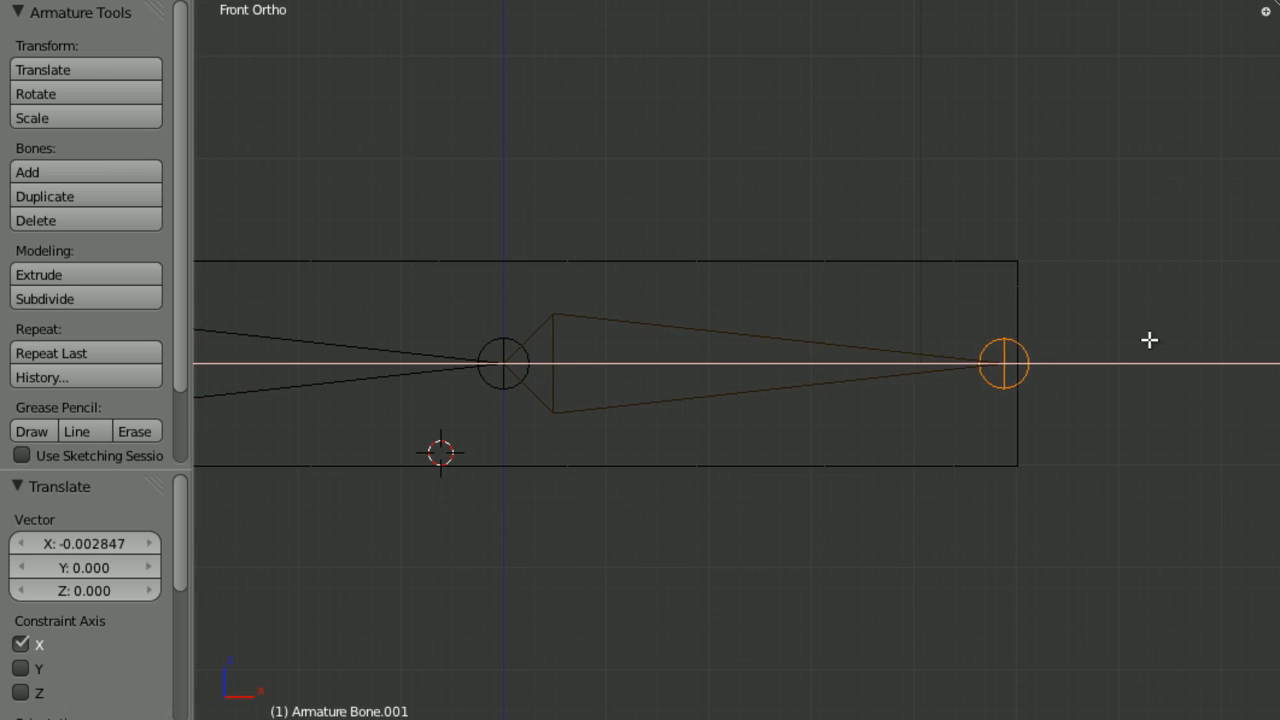
Step: Position the bone tip along X and extrude a second bone to the bar's far end
left_click(38, 274)
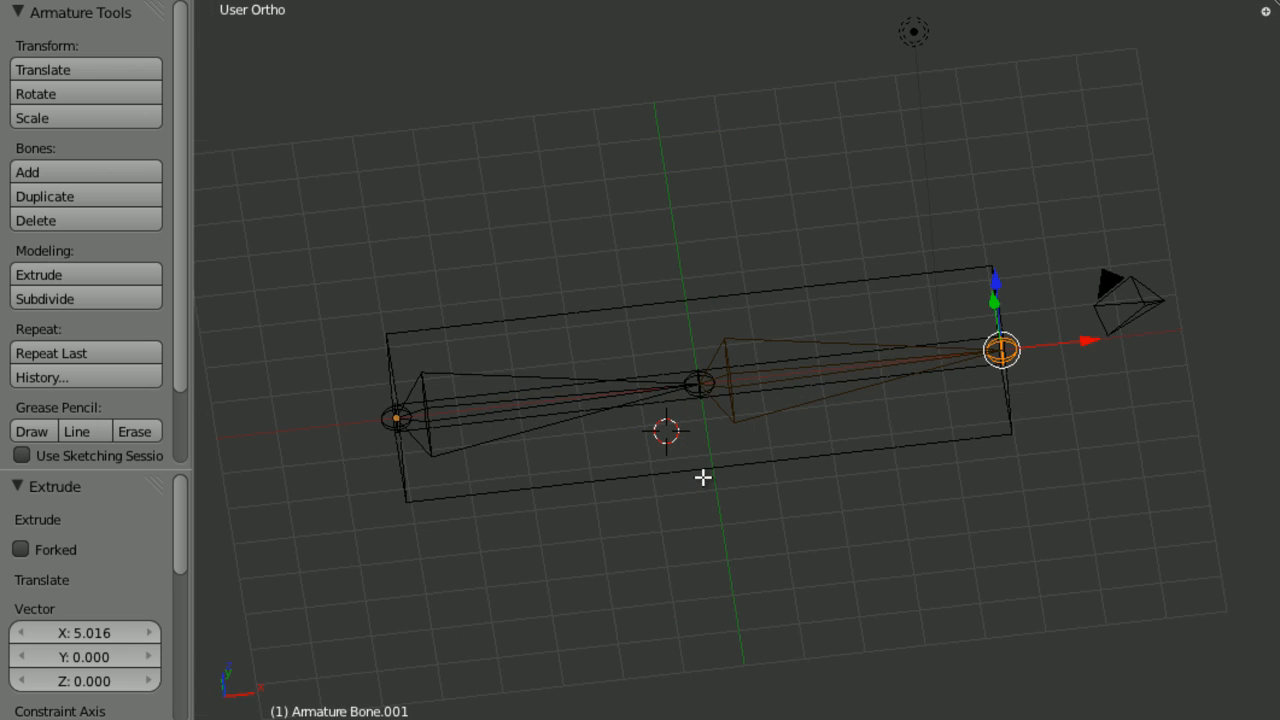
key("KP_1")
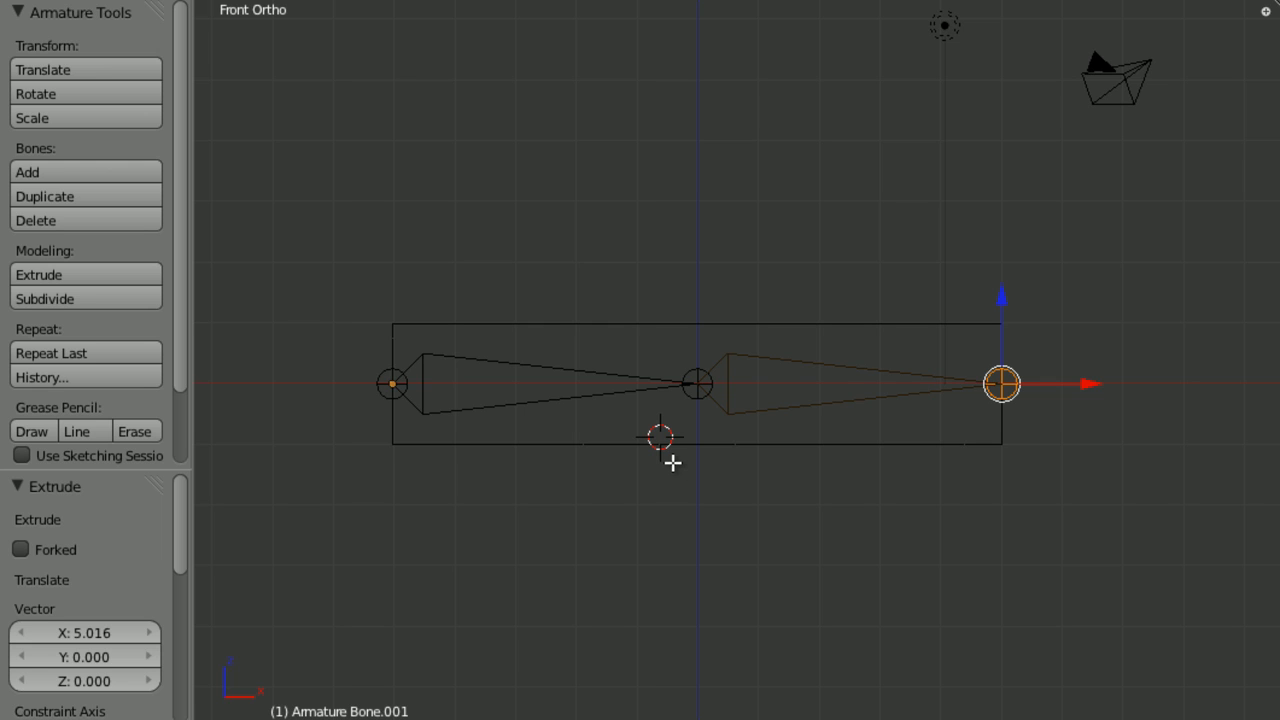
key("Tab")
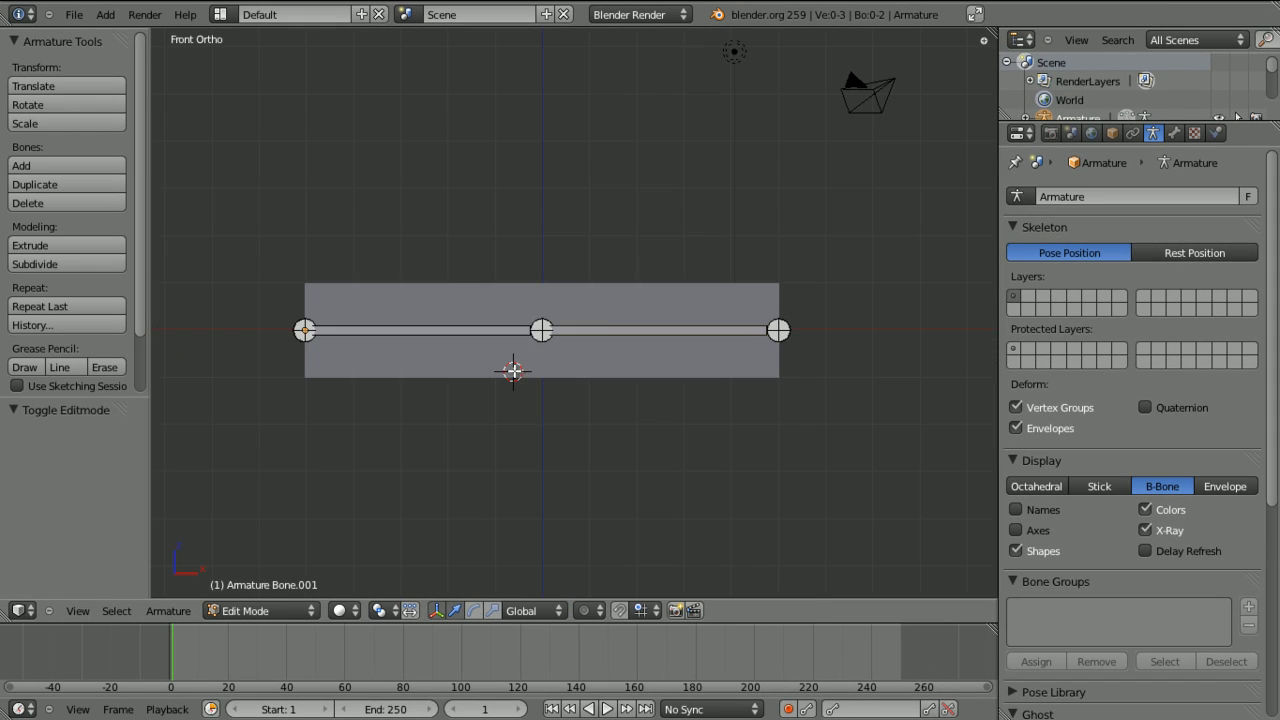
Step: Set the armature to B-Bone display with X-Ray, cancel the save browser, and reopen bone editing
key("a")
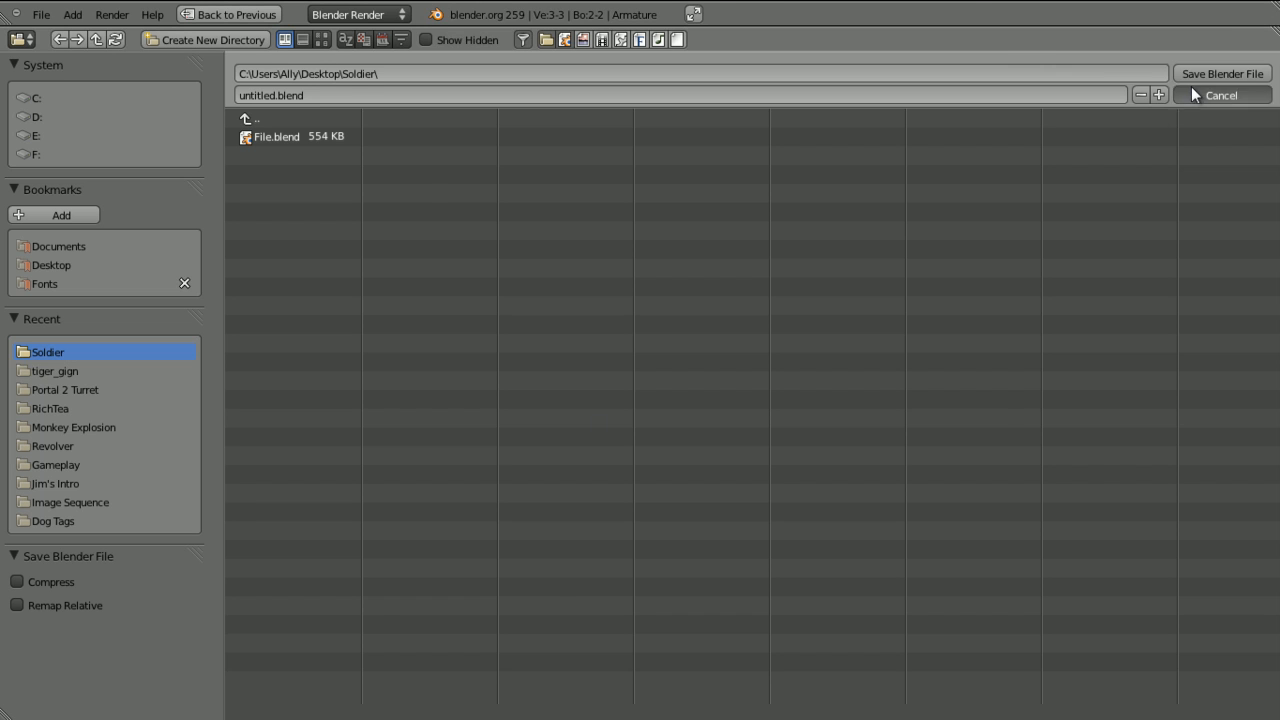
left_click(1220, 96)
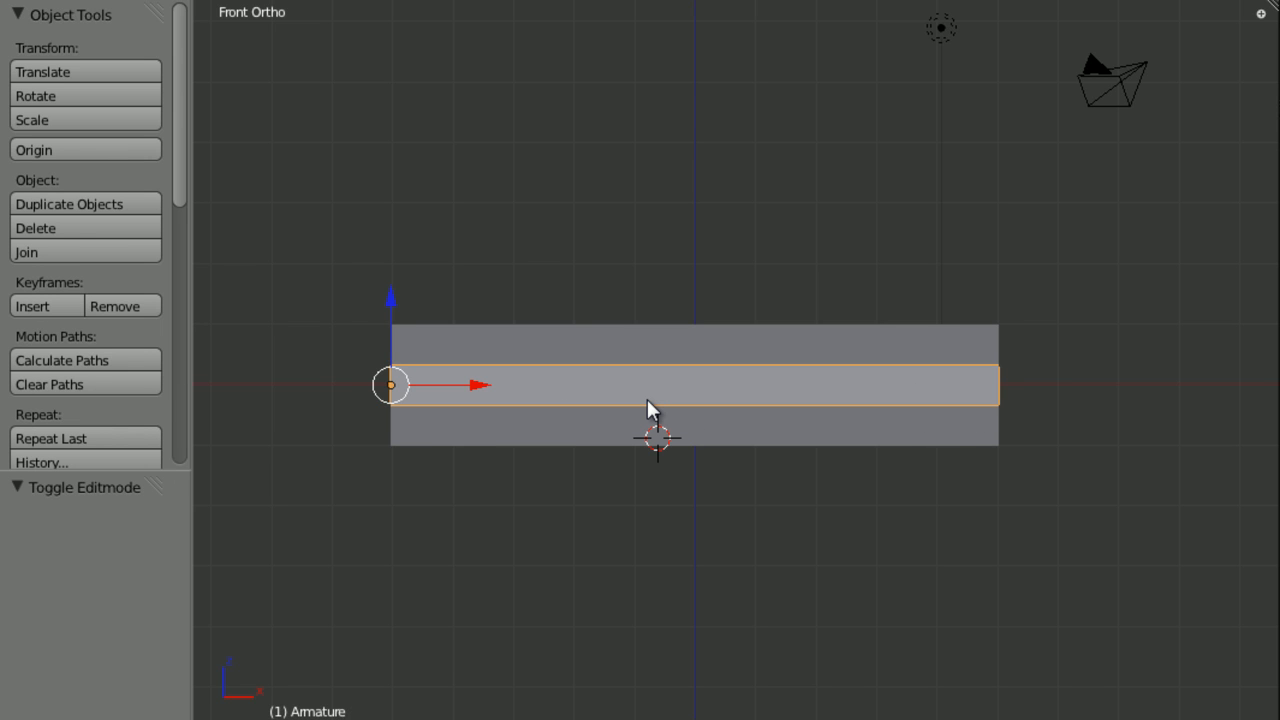
key("Tab")
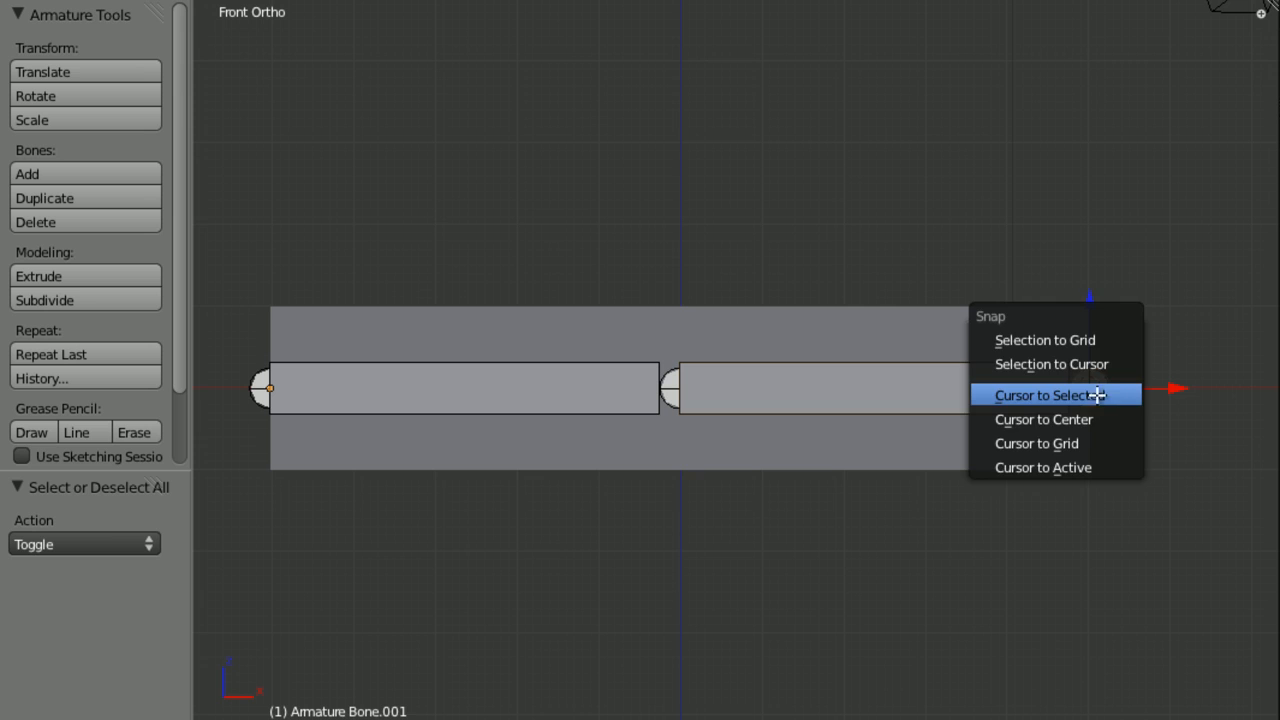
Step: Add controller Bone.002 just past the chain tip along X and return to Object Mode
left_click(1048, 394)
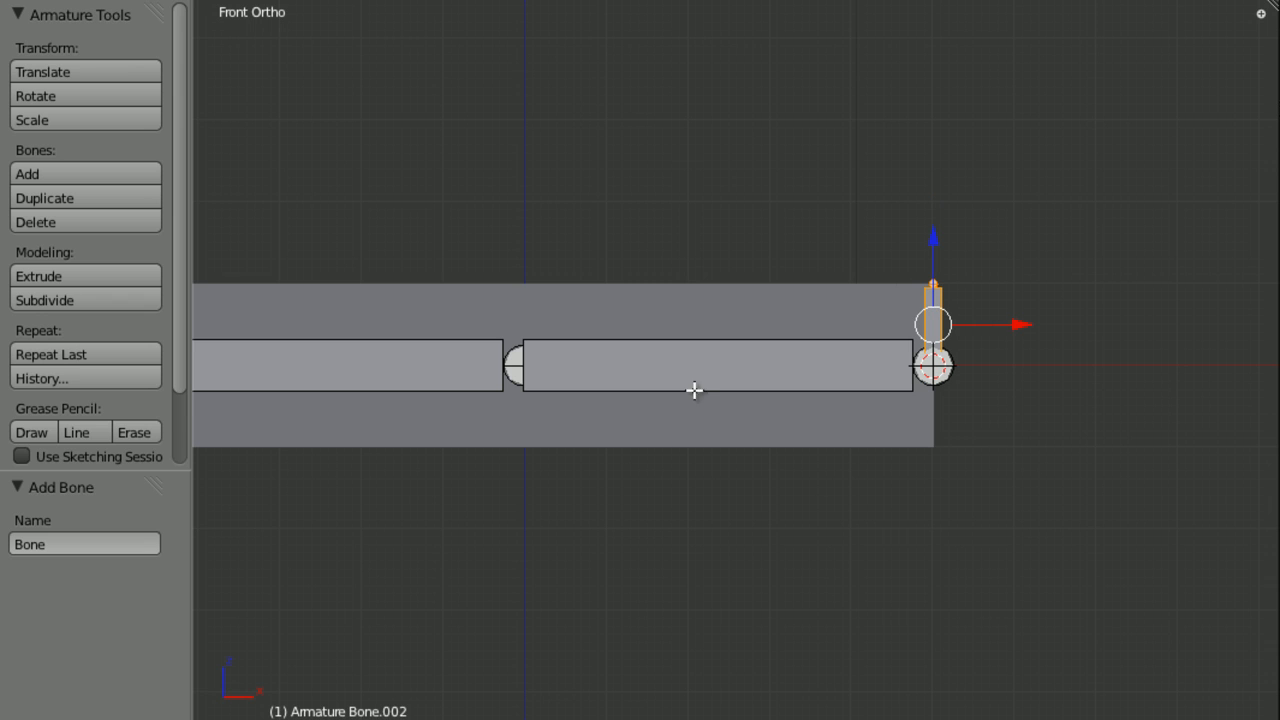
mouse_move(688, 260)
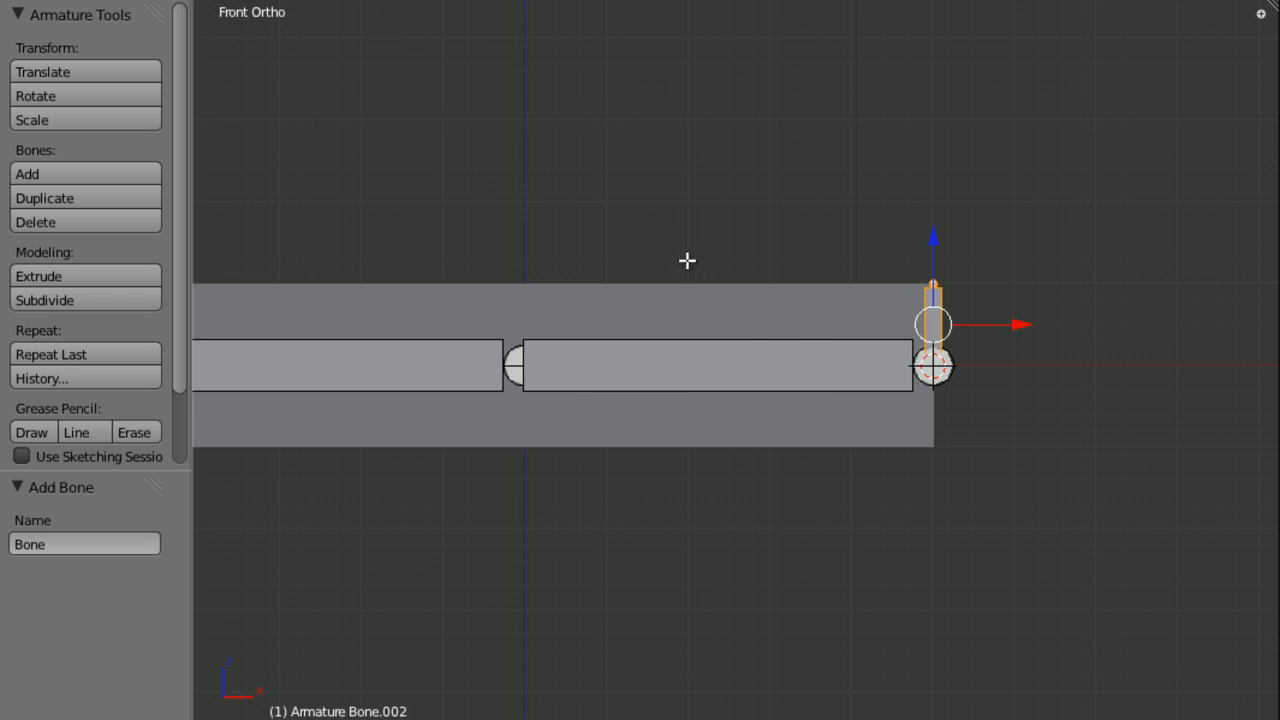
mouse_move(848, 280)
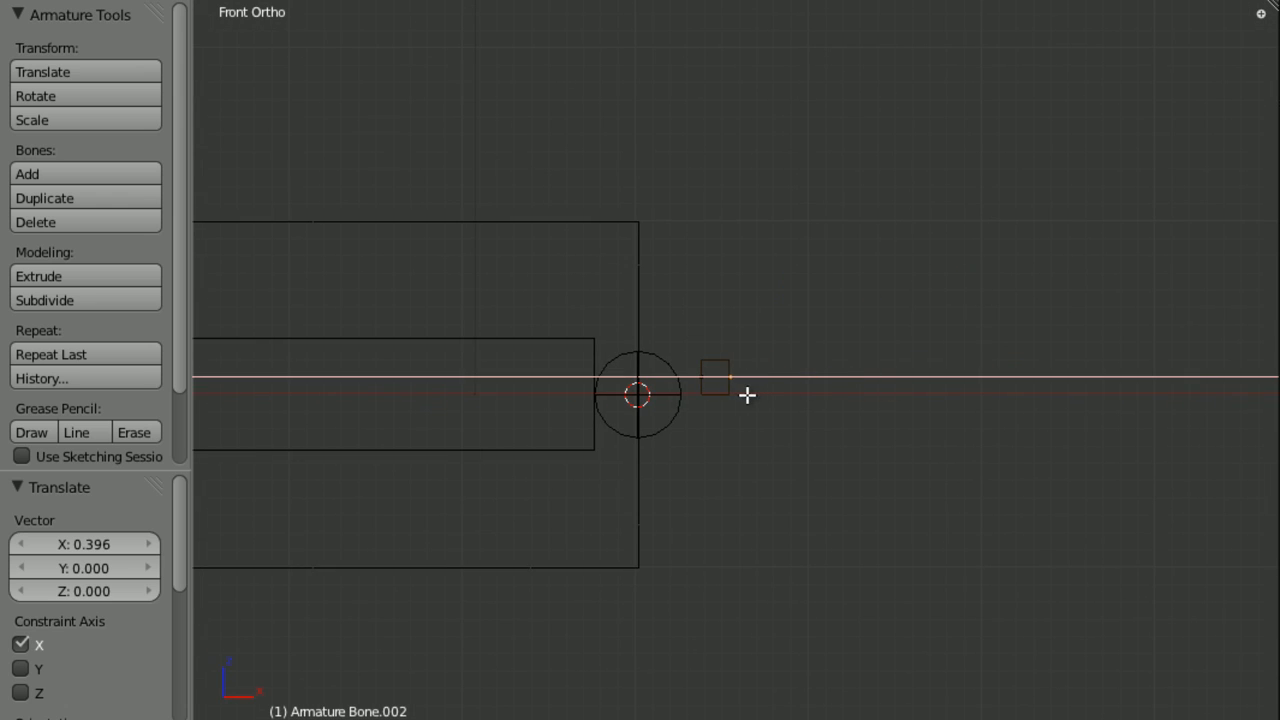
key("Tab")
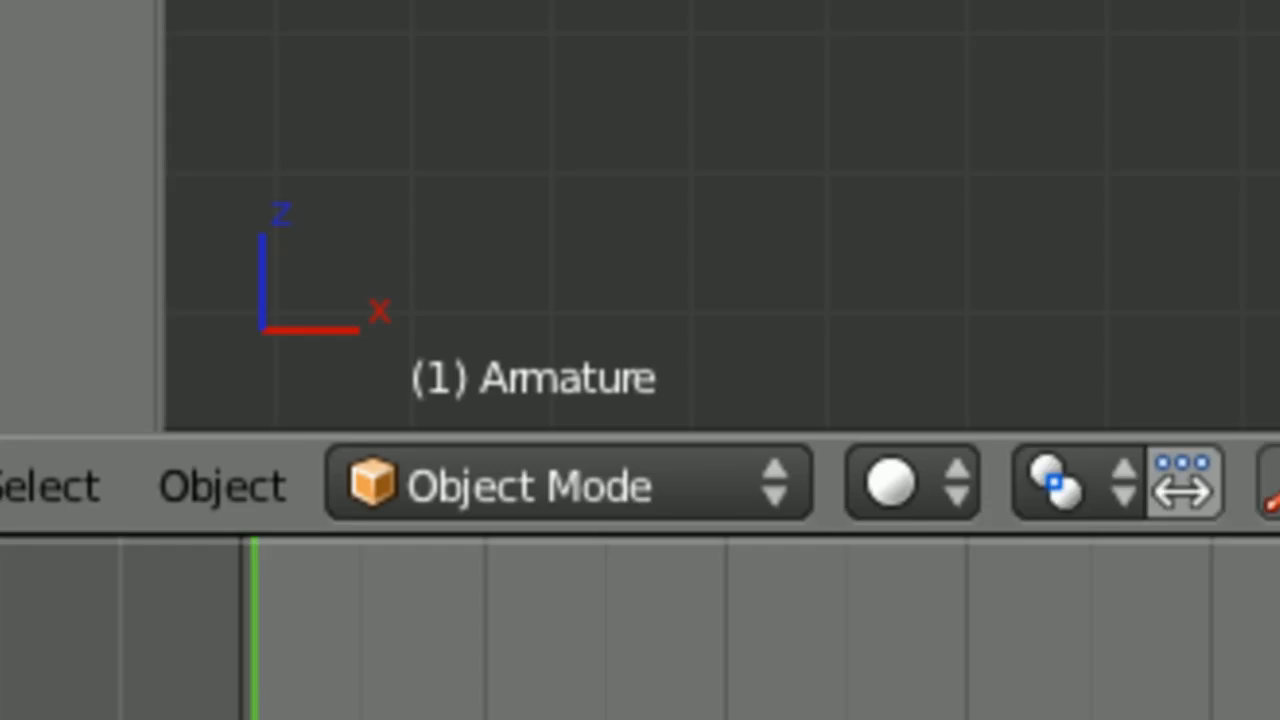
Step: In Pose Mode, give Bone.001 an IK constraint targeting the controller Bone.002
left_click(560, 486)
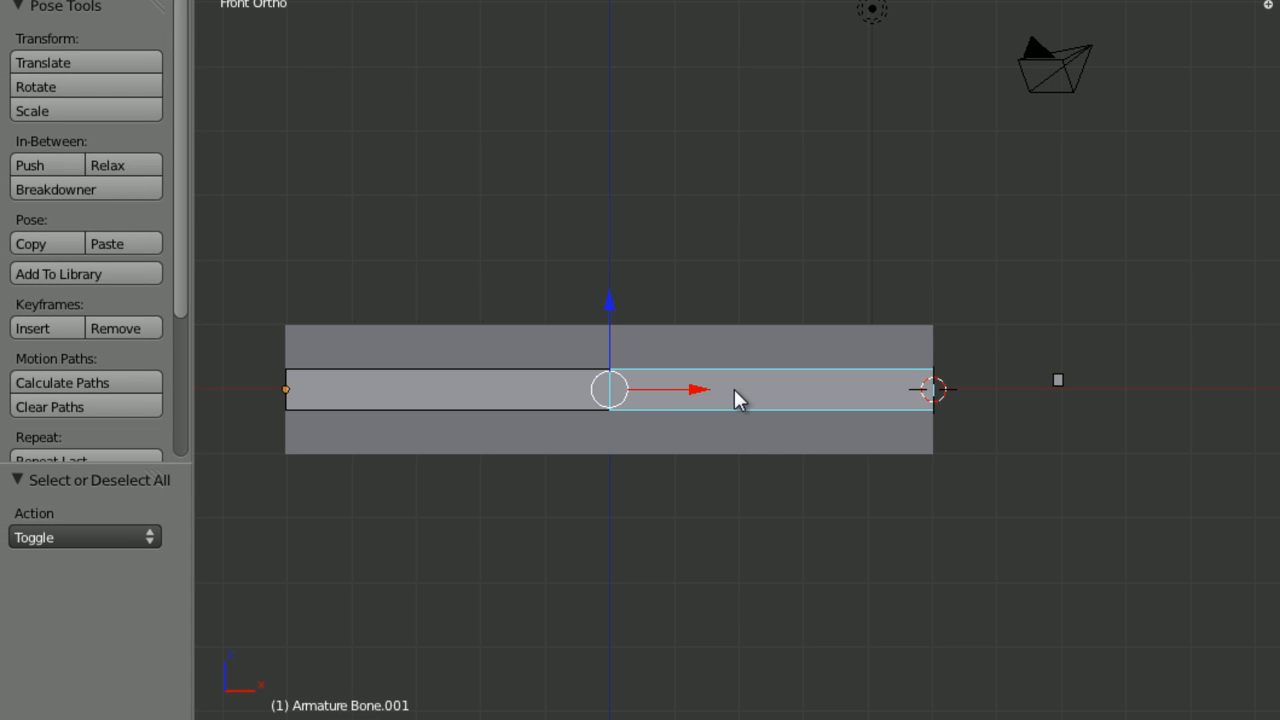
mouse_move(1064, 384)
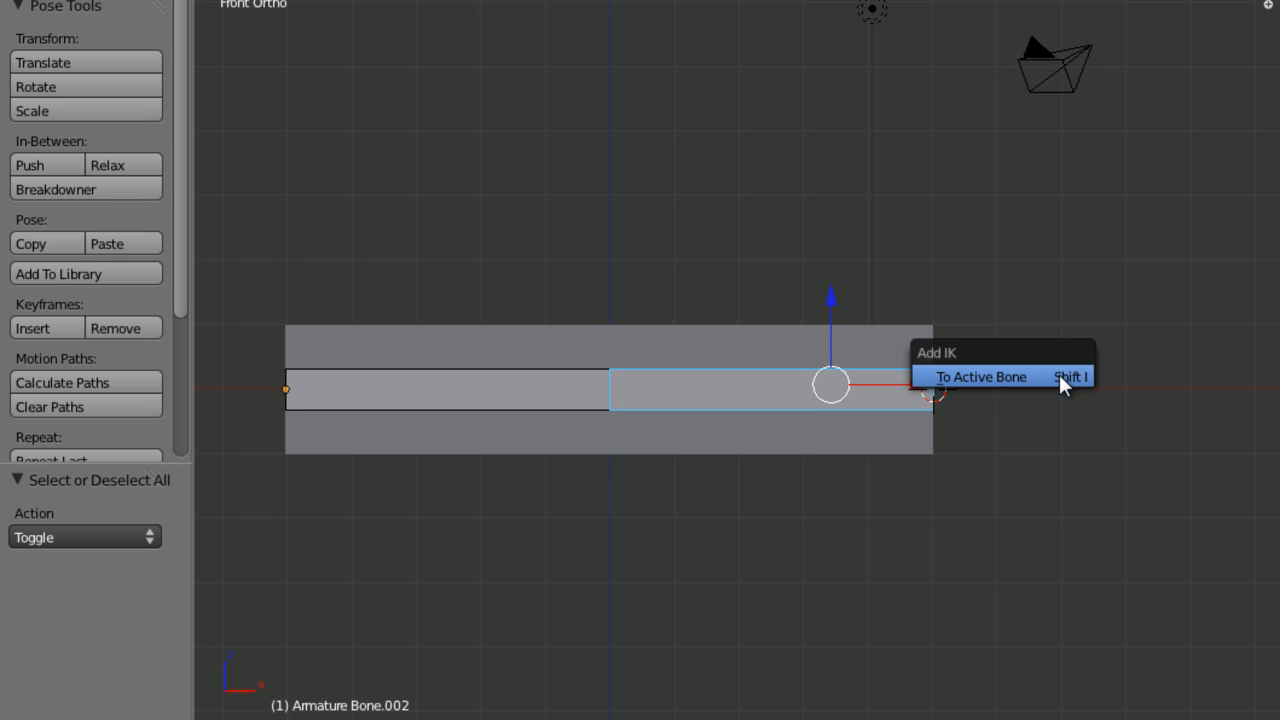
left_click(980, 376)
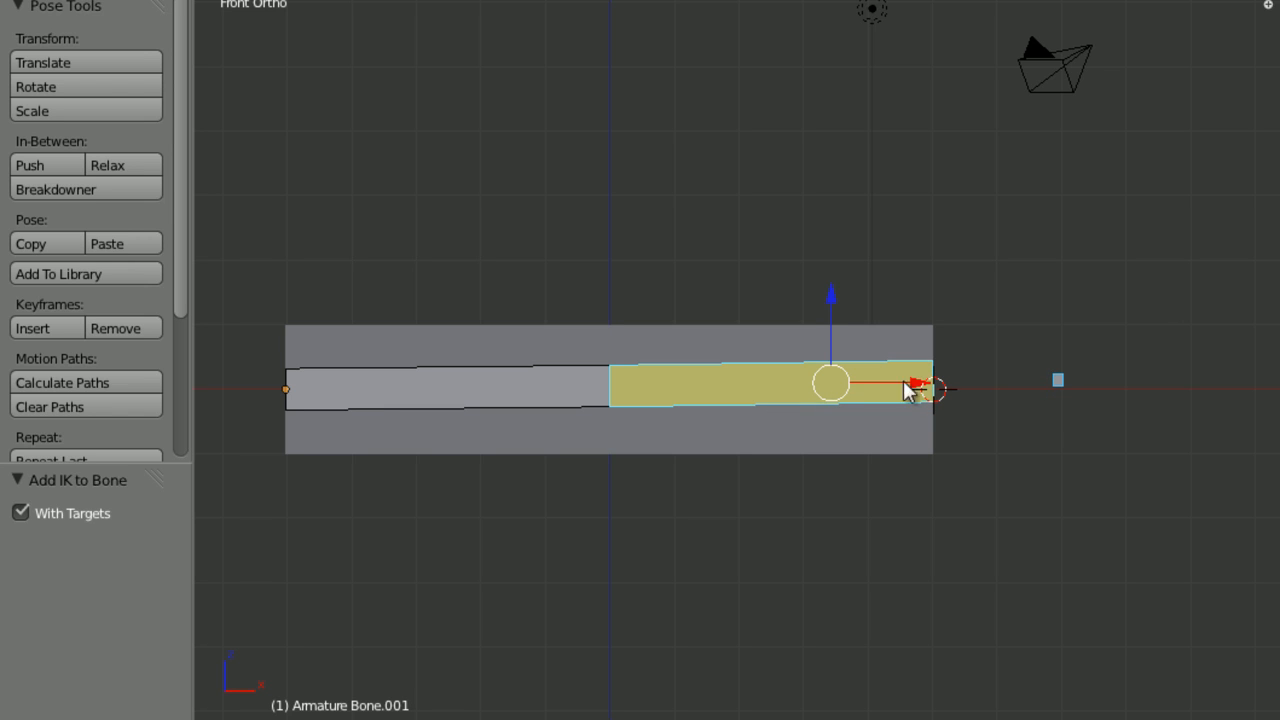
Step: Move the controller to bend the chain down, then clear its location to straighten it
left_click_drag(910, 390, 880, 304)
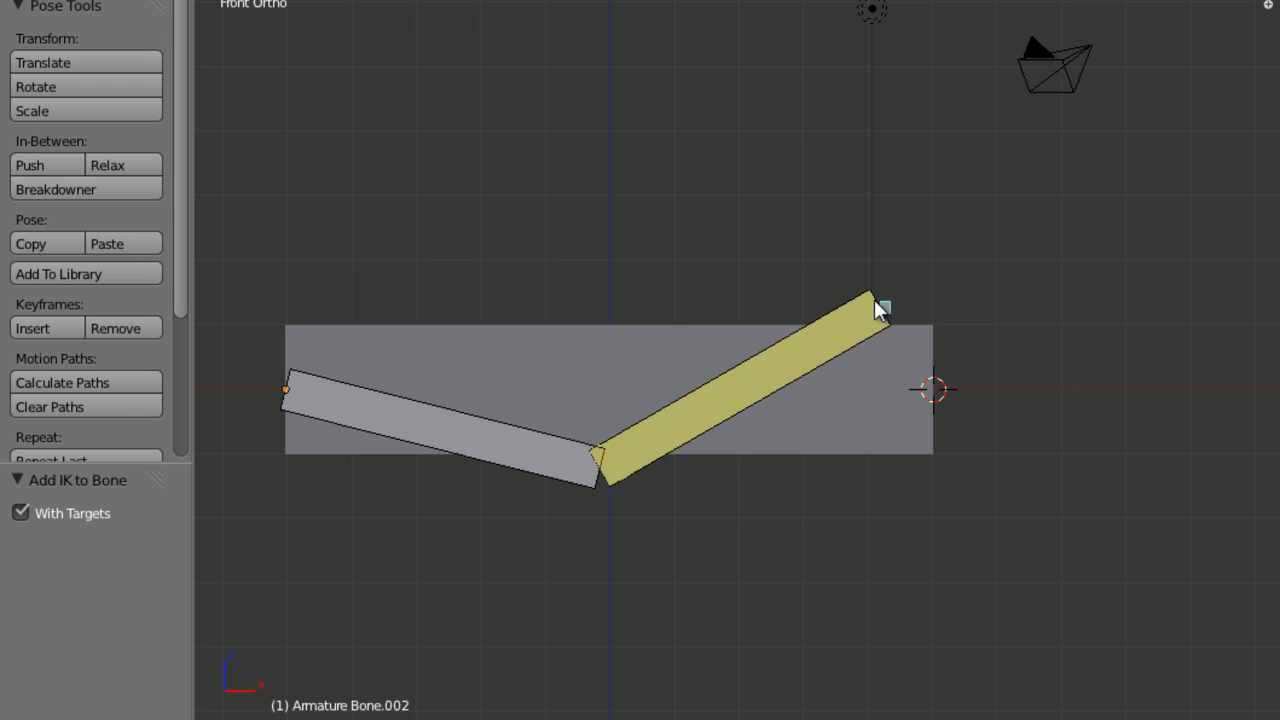
left_click_drag(880, 304, 664, 284)
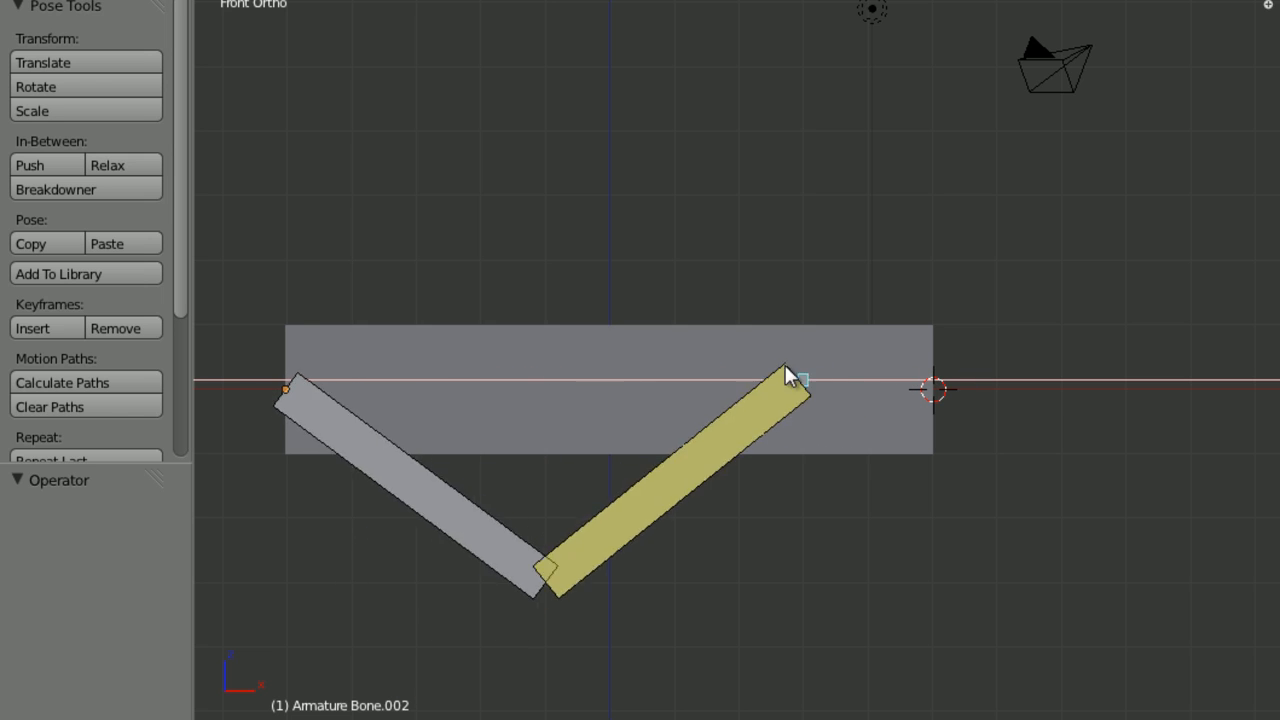
left_click_drag(790, 376, 944, 390)
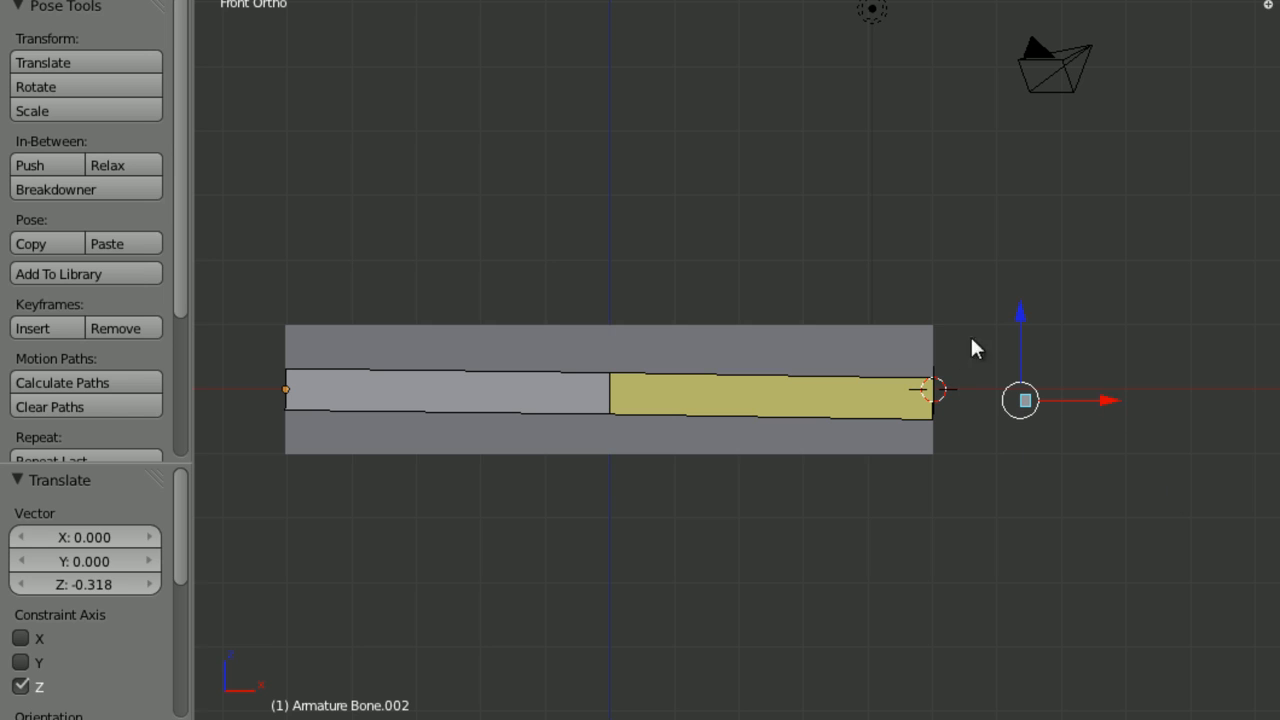
mouse_move(790, 384)
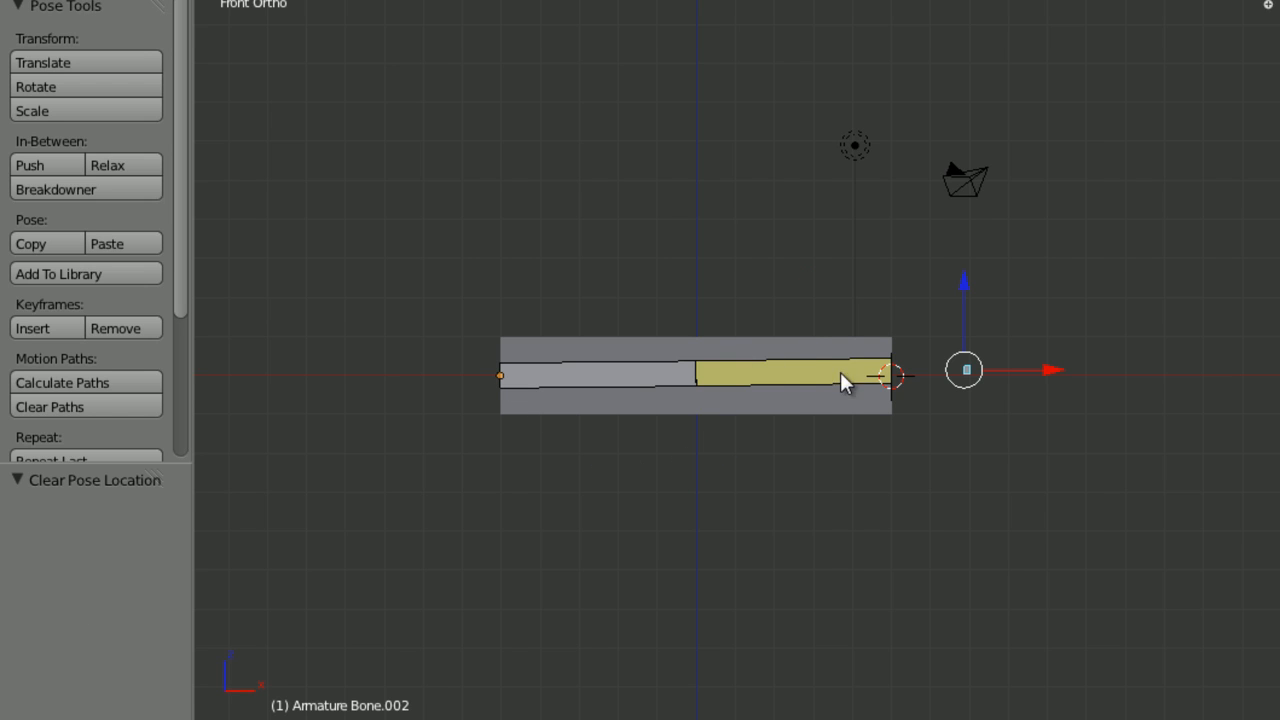
mouse_move(350, 680)
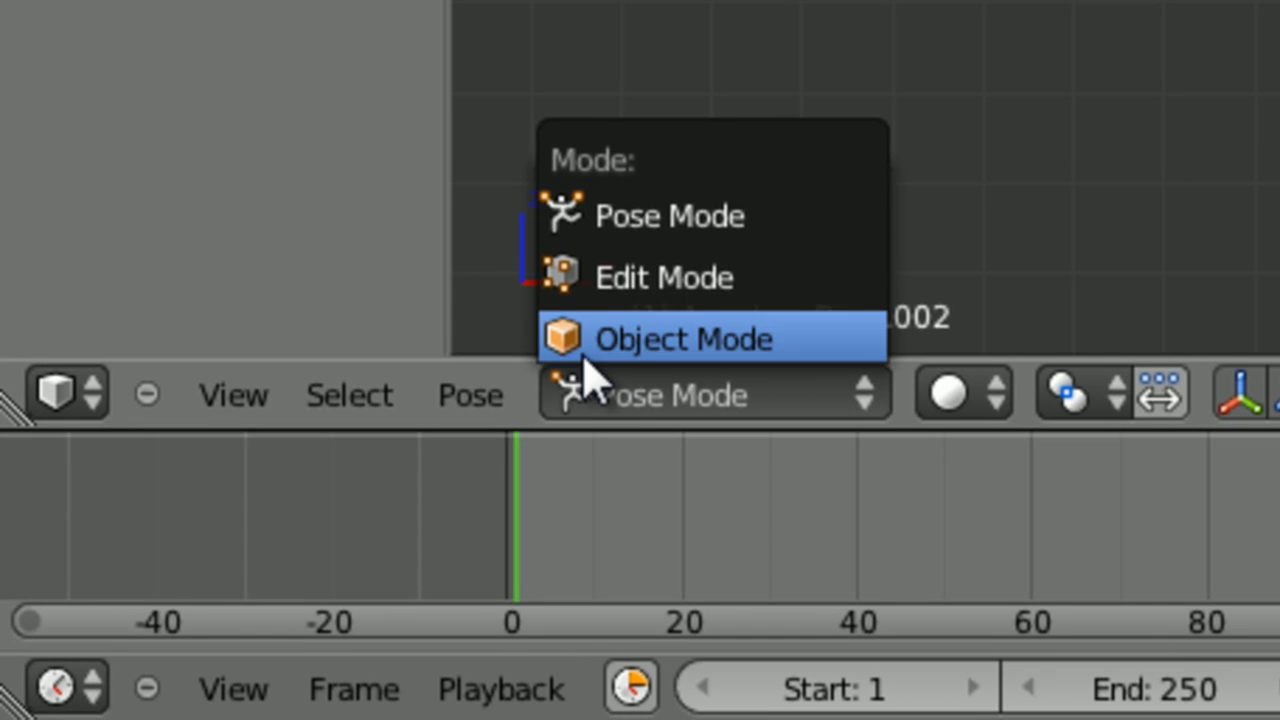
Step: Give the cube an Armature modifier with the Armature object as its deformer
left_click(684, 338)
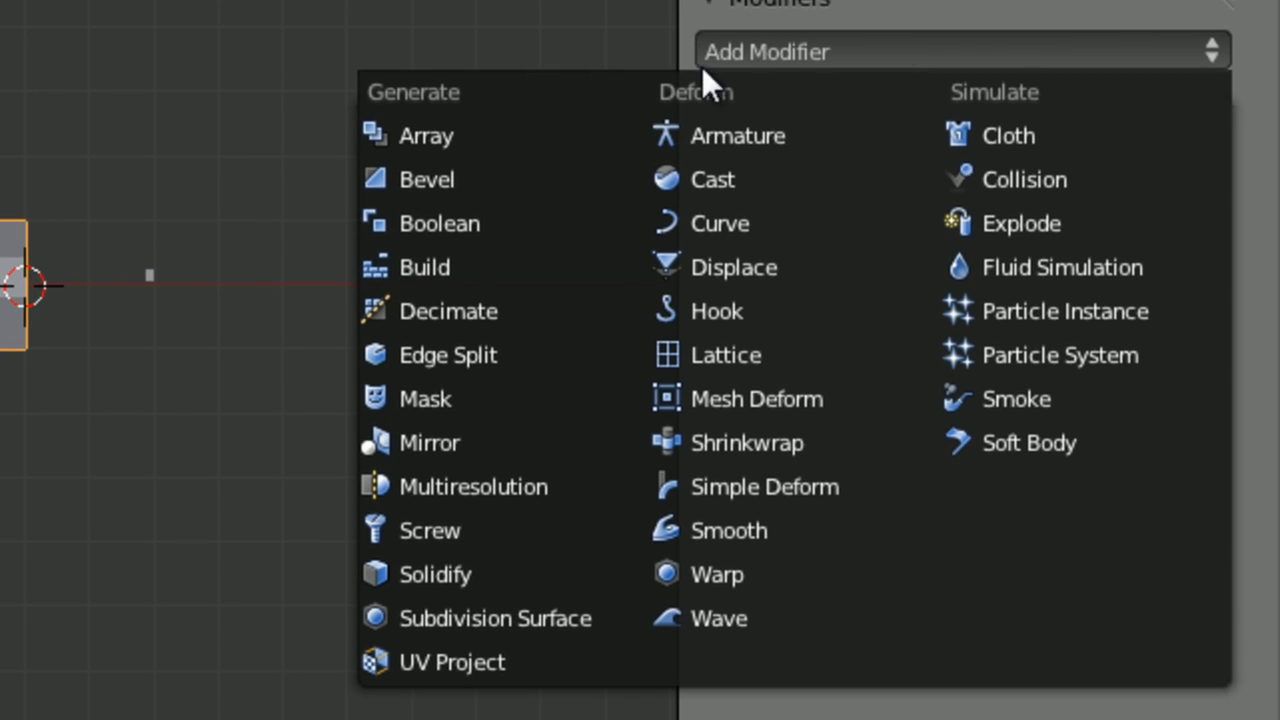
left_click(738, 136)
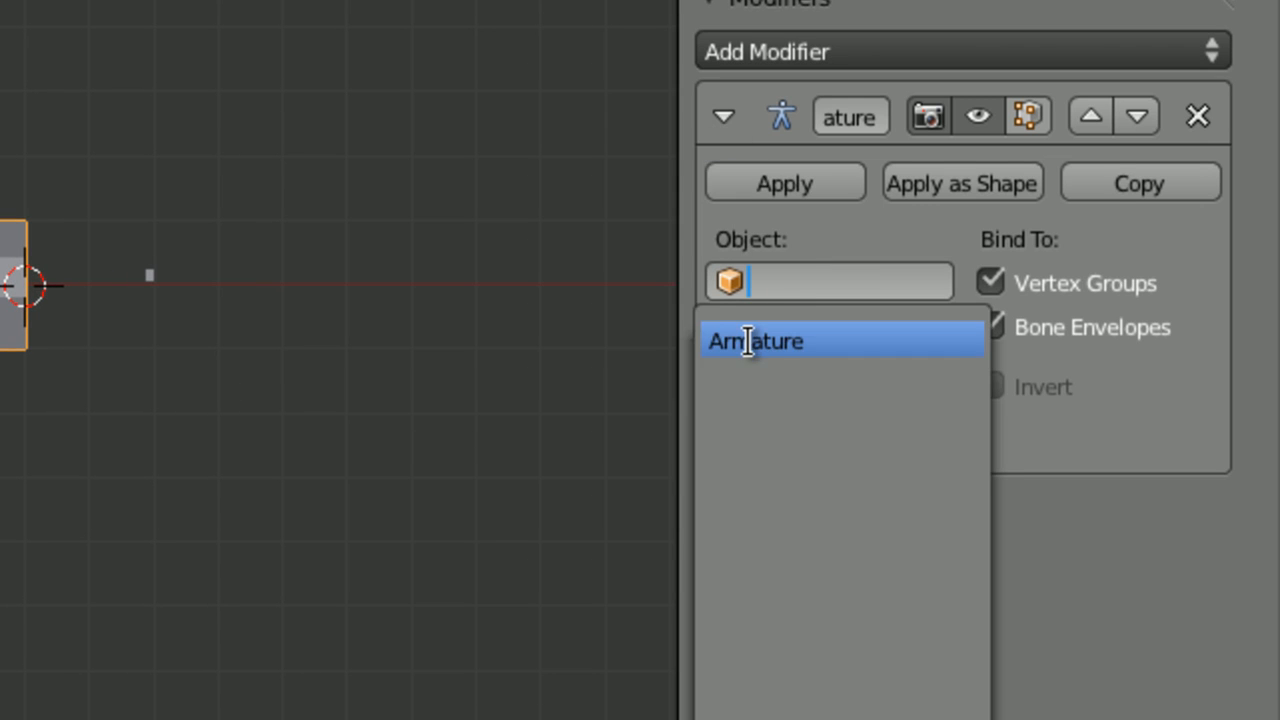
left_click(756, 340)
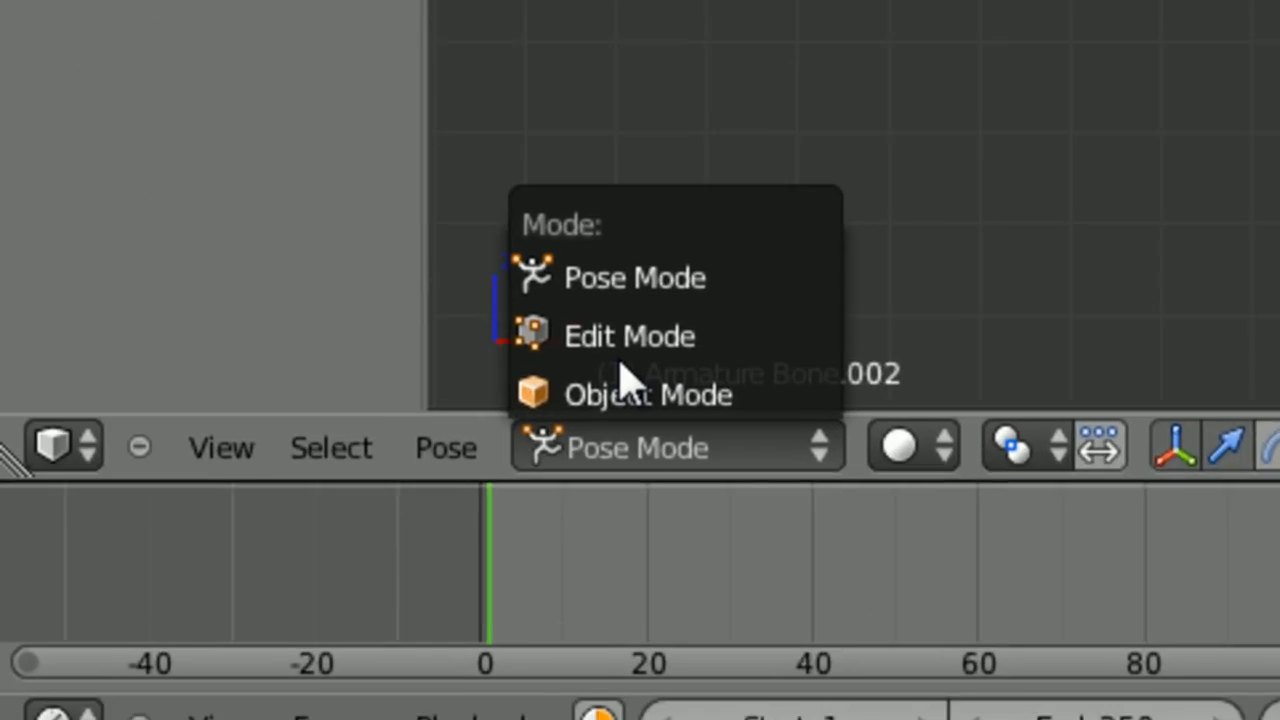
left_click(648, 394)
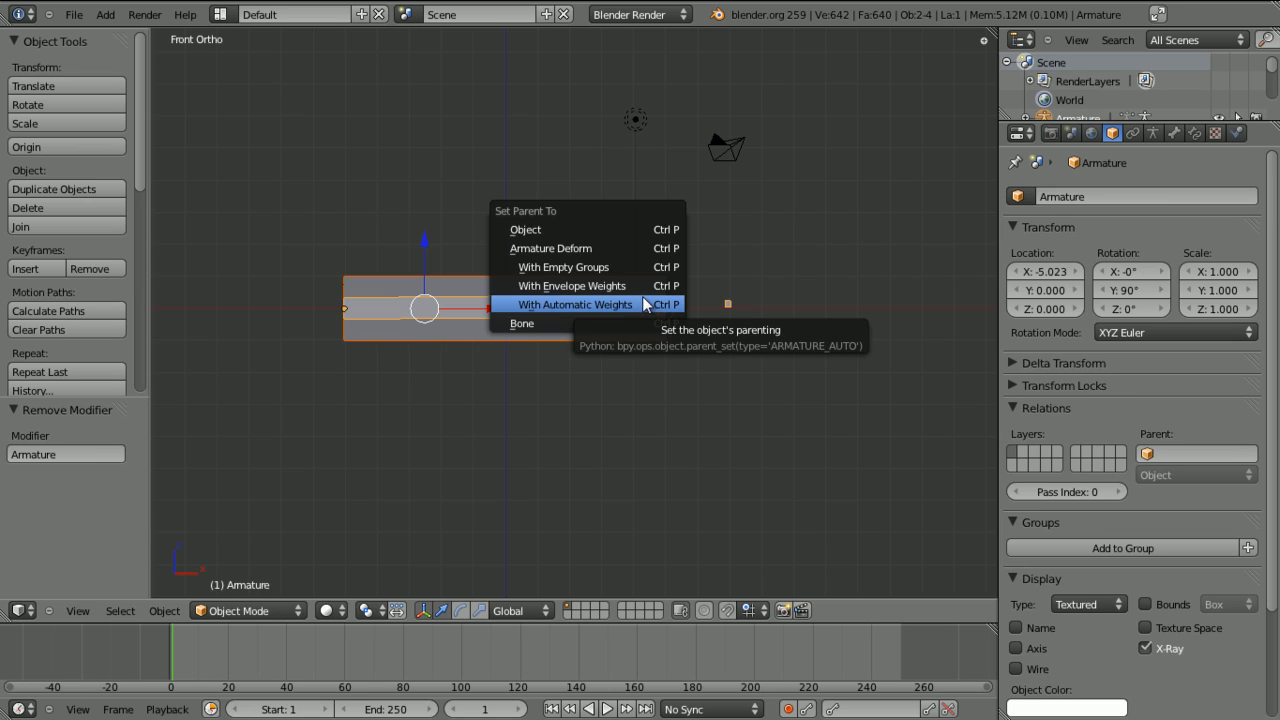
Step: Parent the cube to the armature With Automatic Weights and switch the armature to Pose Mode
left_click(574, 304)
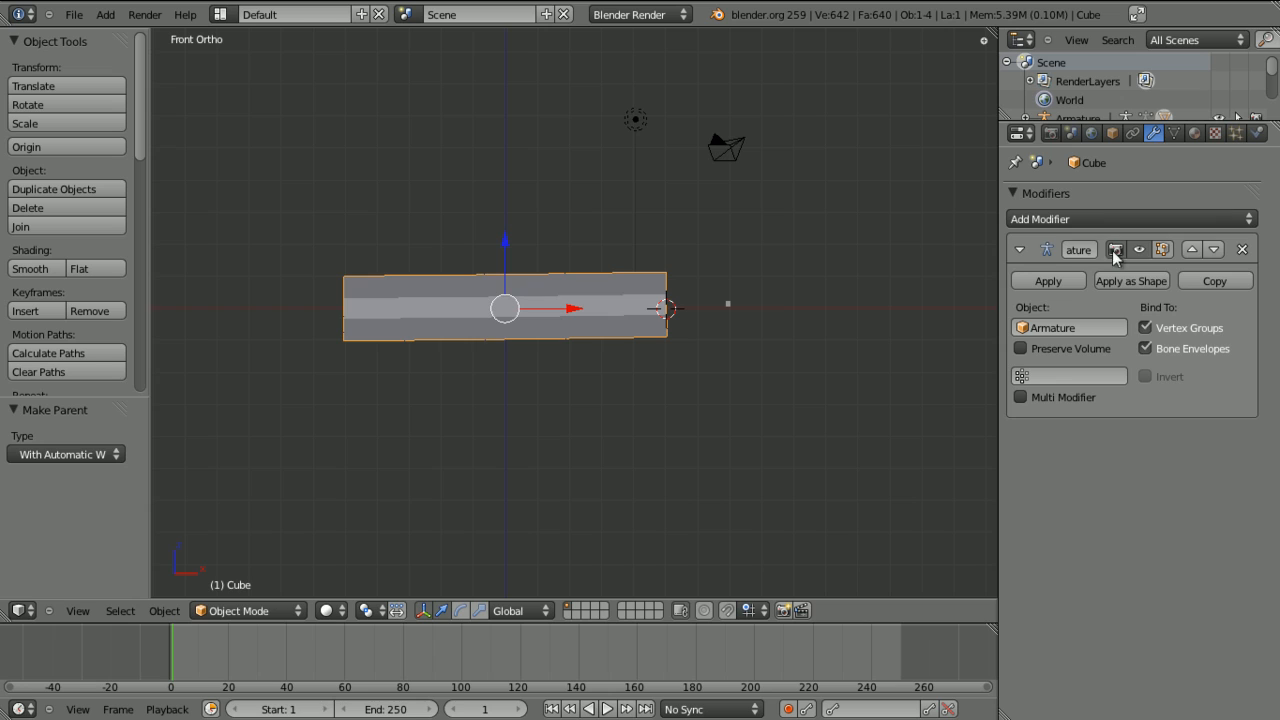
left_click(1020, 248)
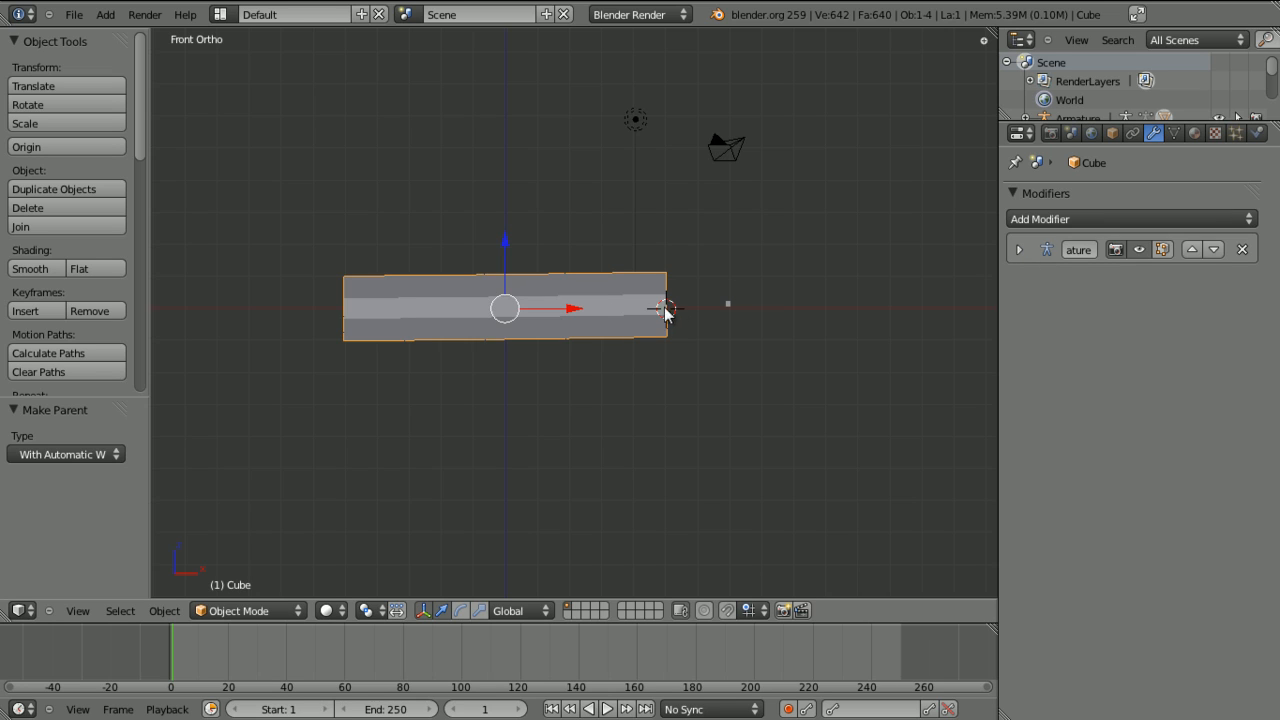
left_click(240, 610)
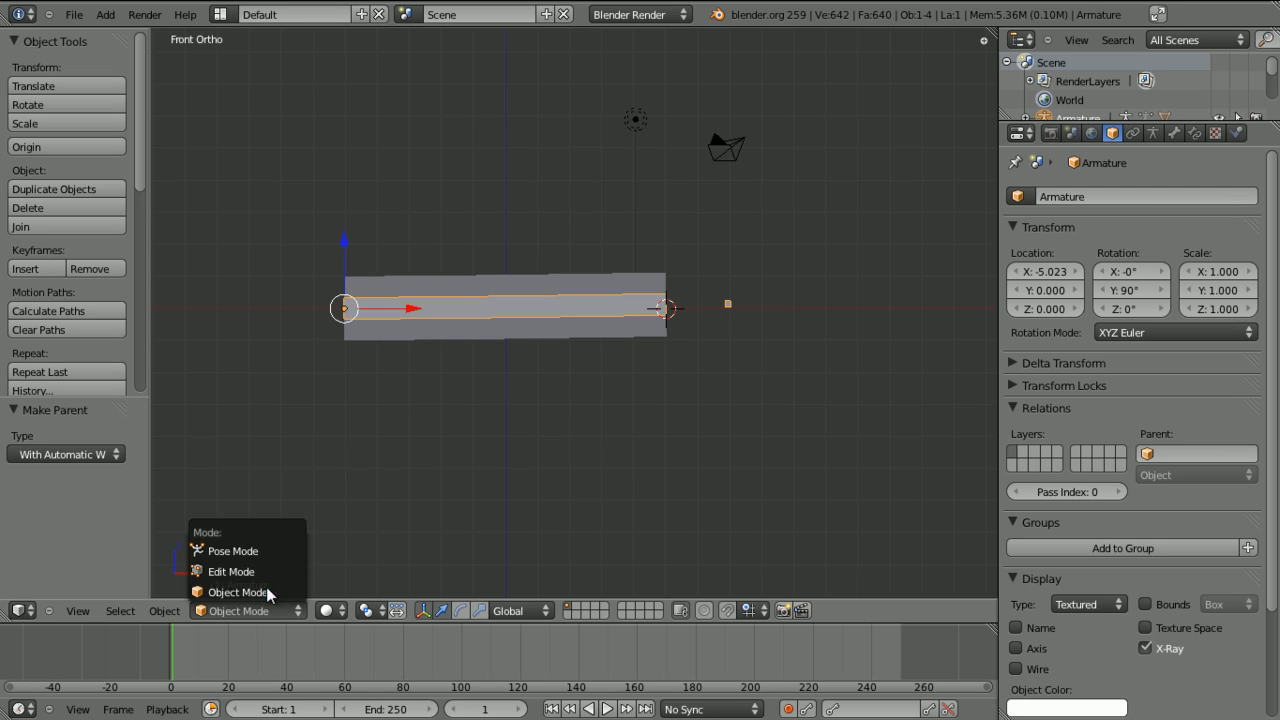
left_click(232, 552)
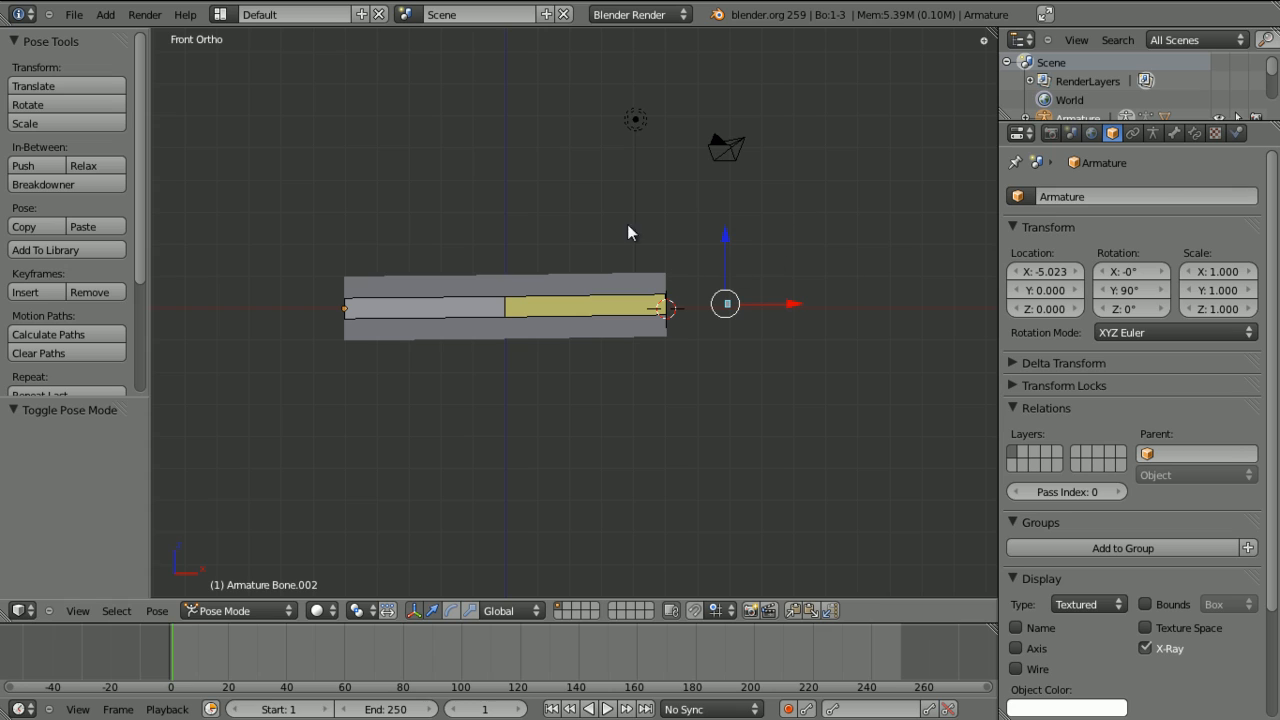
mouse_move(760, 304)
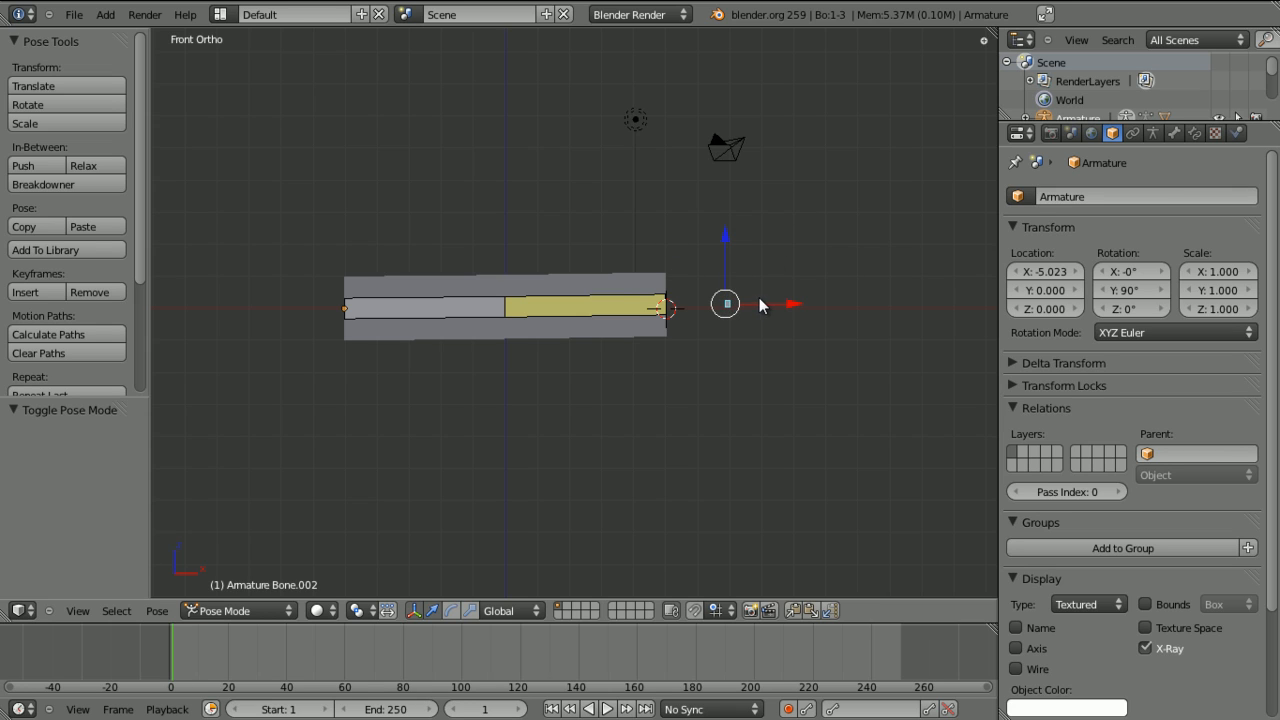
Step: Drag controller Bone.002 inward to bend the mesh, then outward to soften the bend
left_click_drag(724, 304, 480, 400)
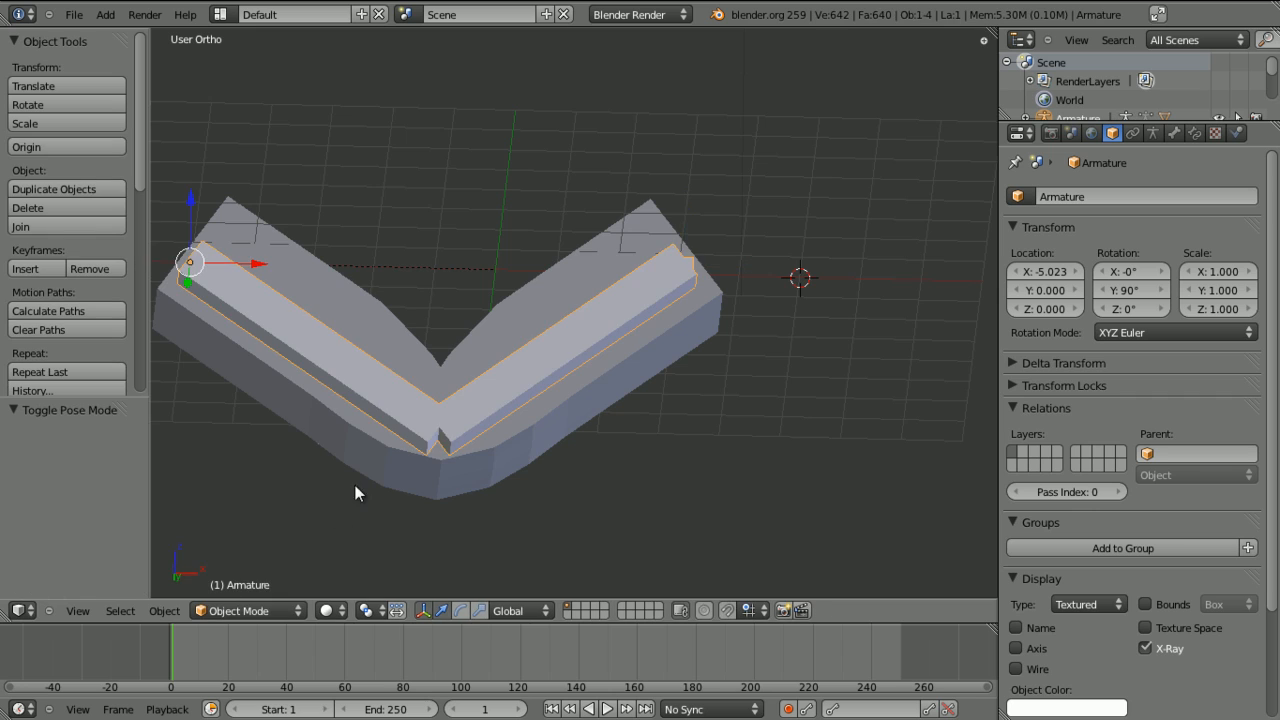
key("KP_1")
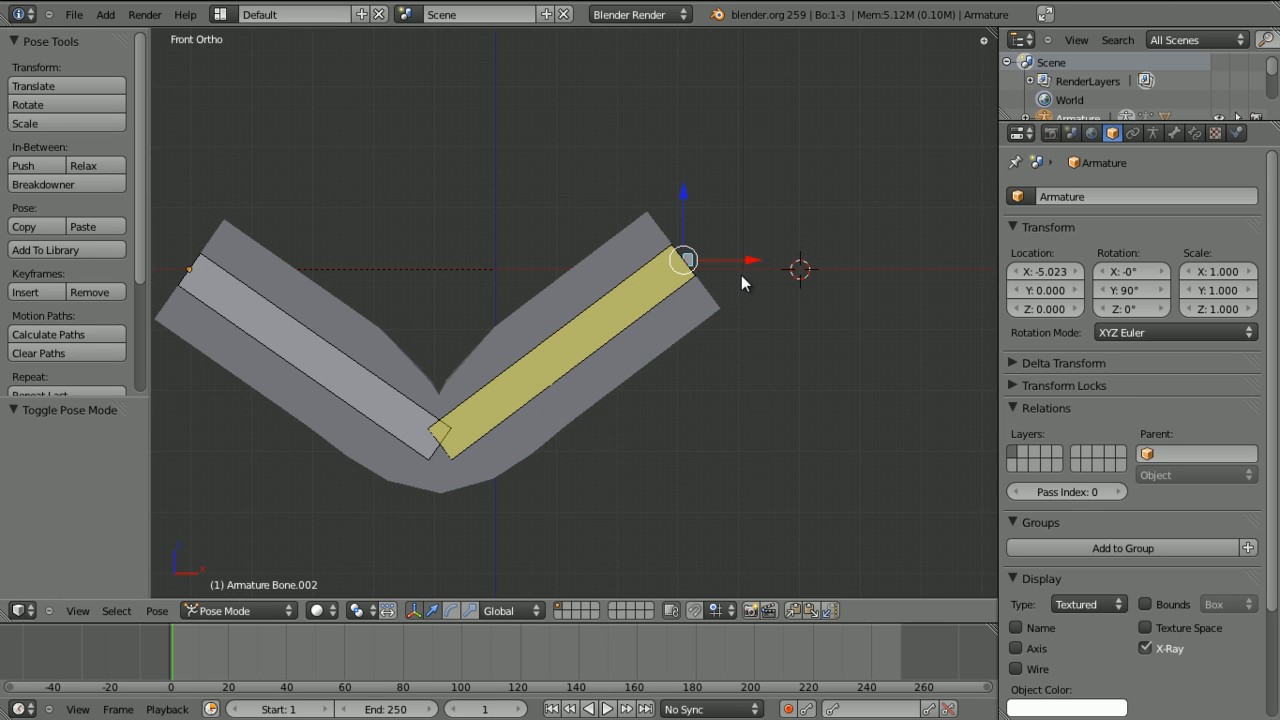
left_click_drag(684, 262, 800, 262)
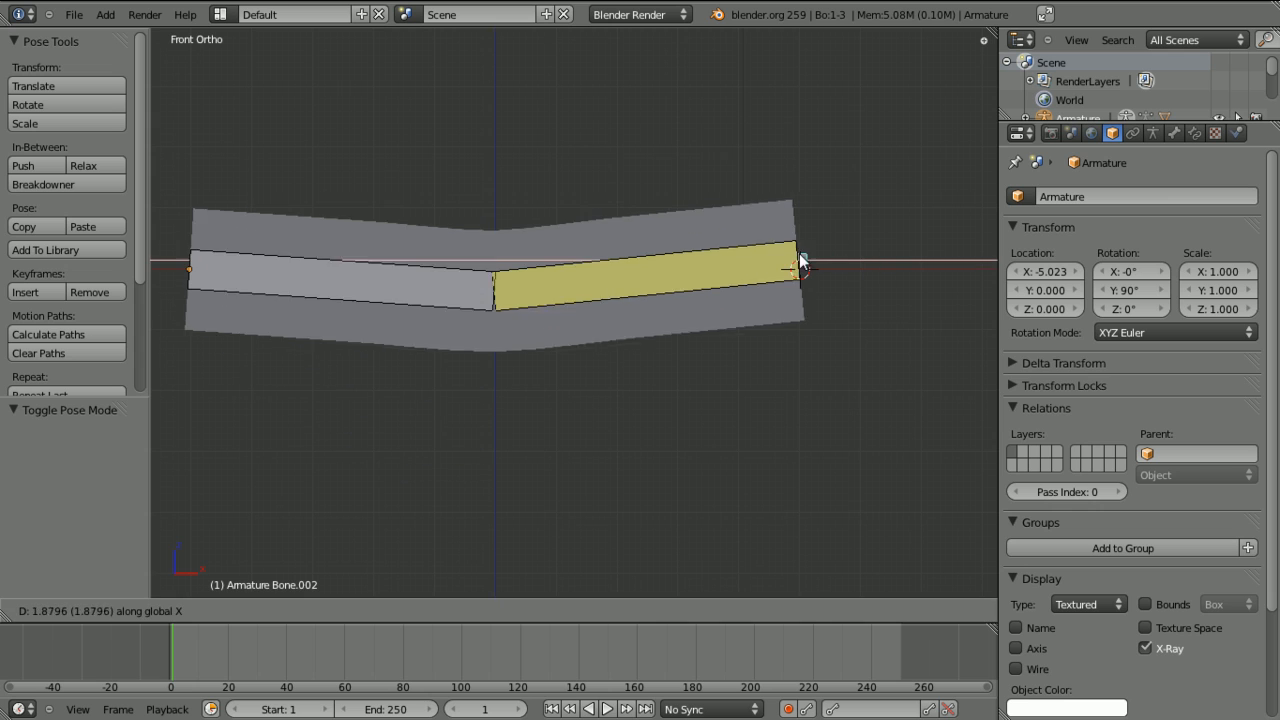